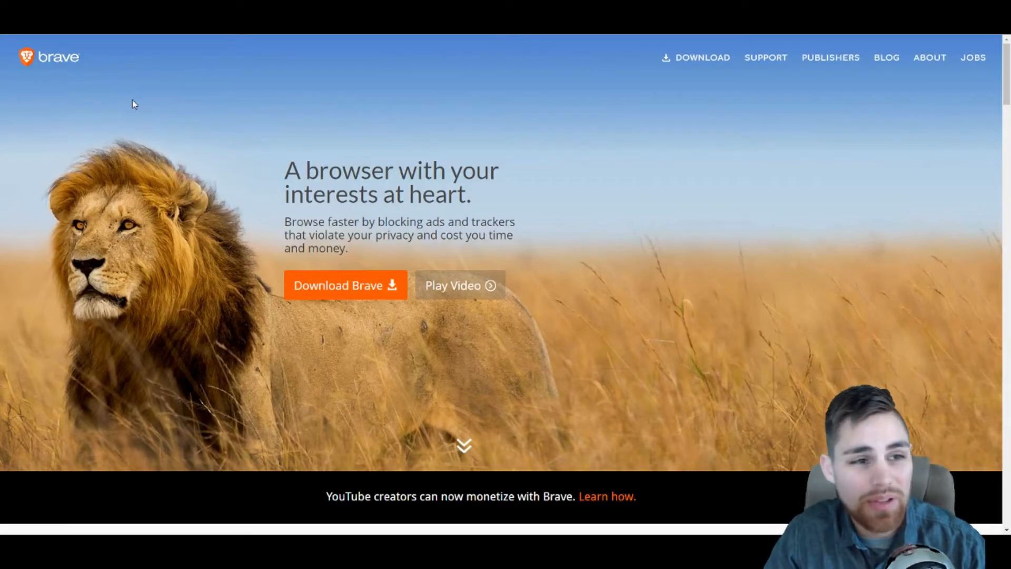
pyautogui.moveTo(206, 84)
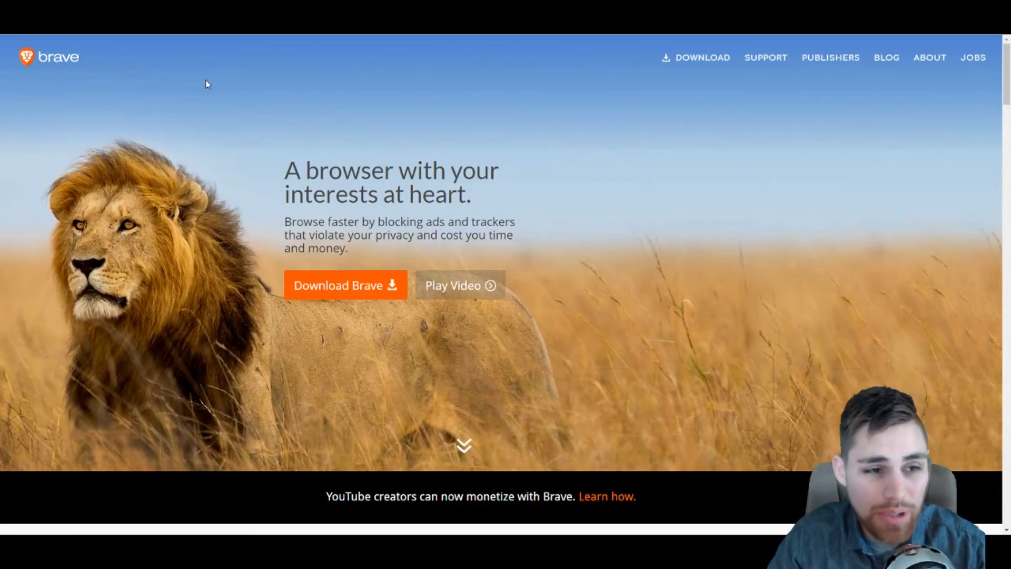
pyautogui.moveTo(742, 371)
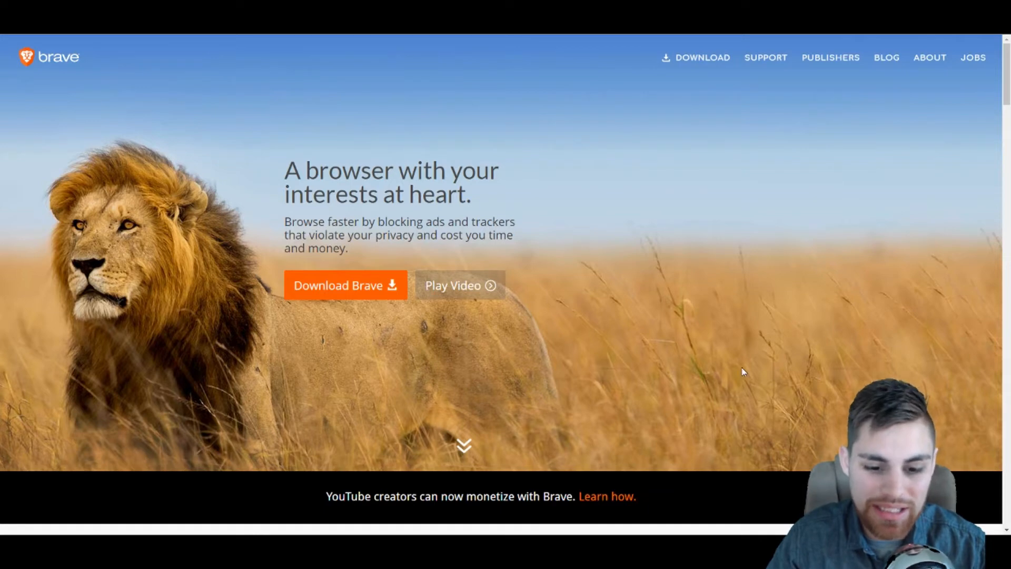
pyautogui.moveTo(290, 173)
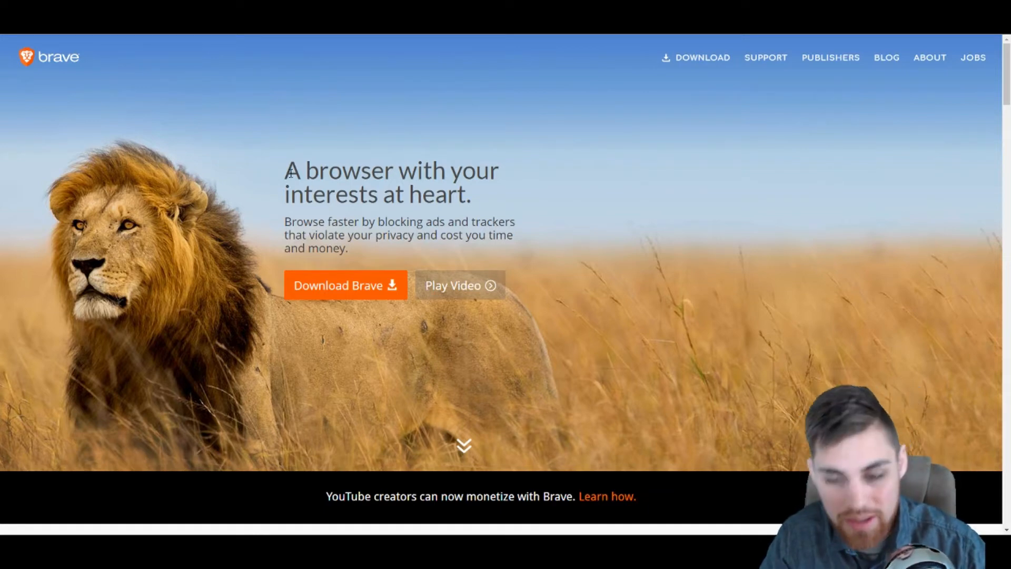
pyautogui.moveTo(764, 68)
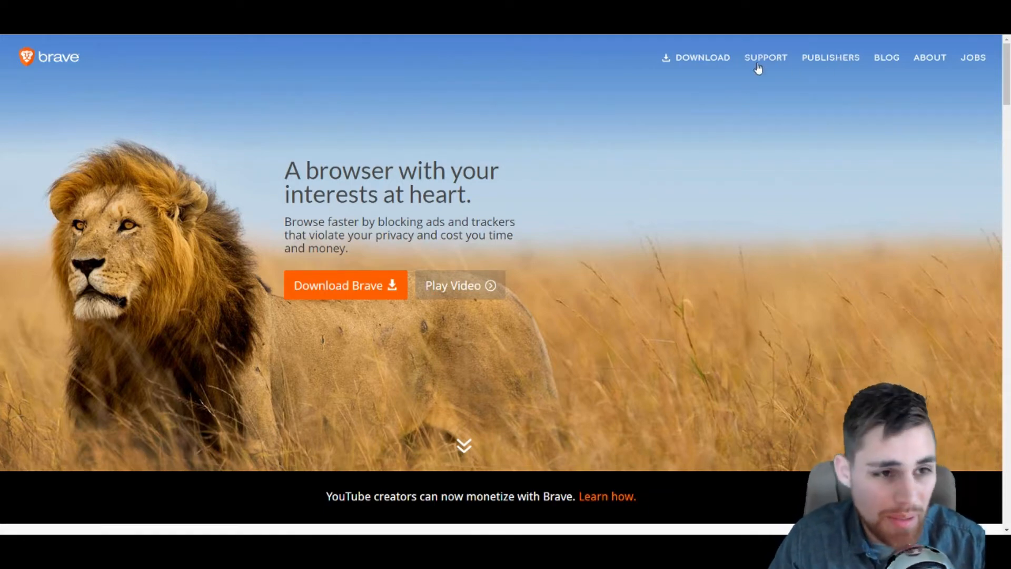
pyautogui.moveTo(137, 113)
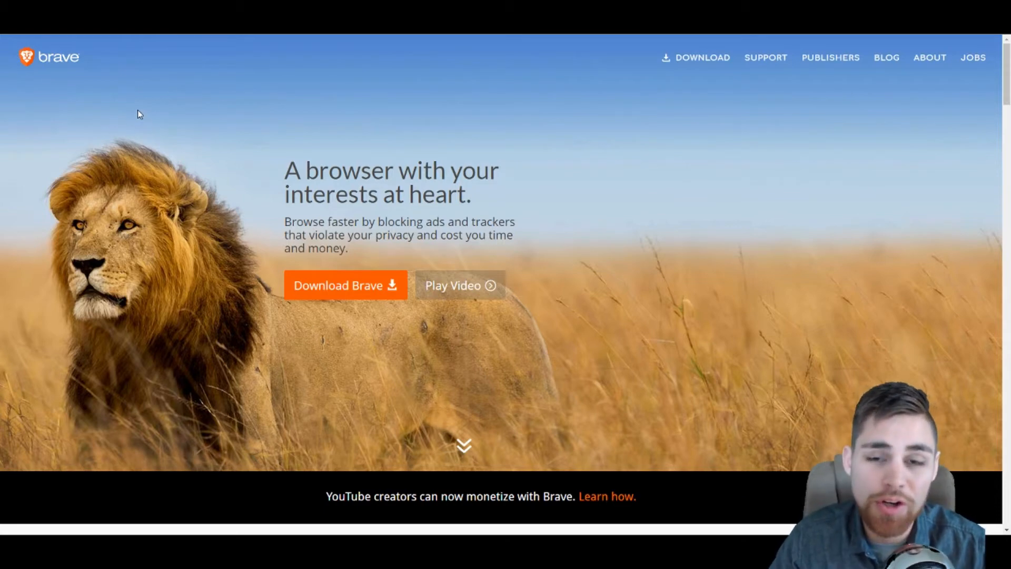
pyautogui.moveTo(598, 387)
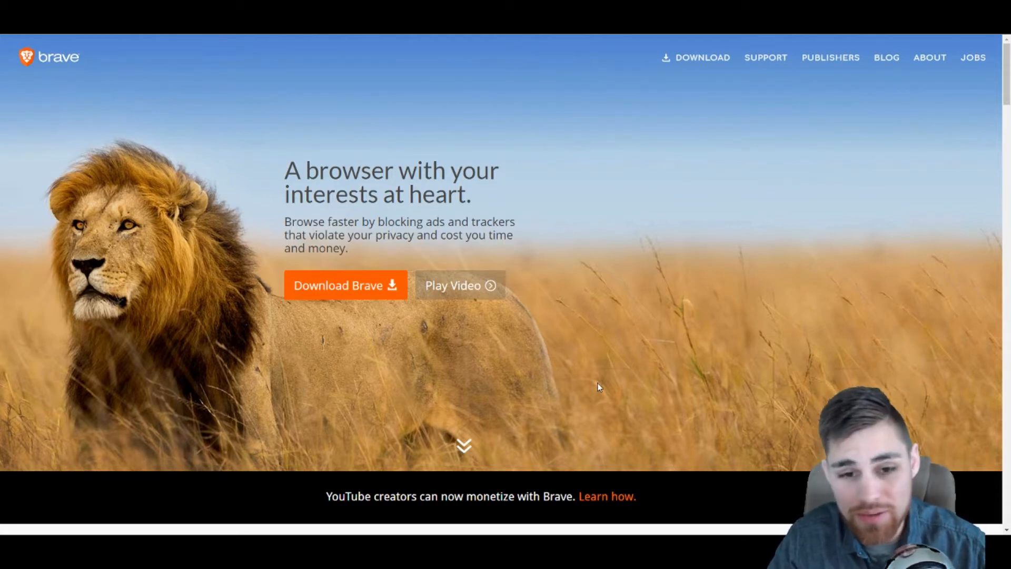
pyautogui.moveTo(642, 262)
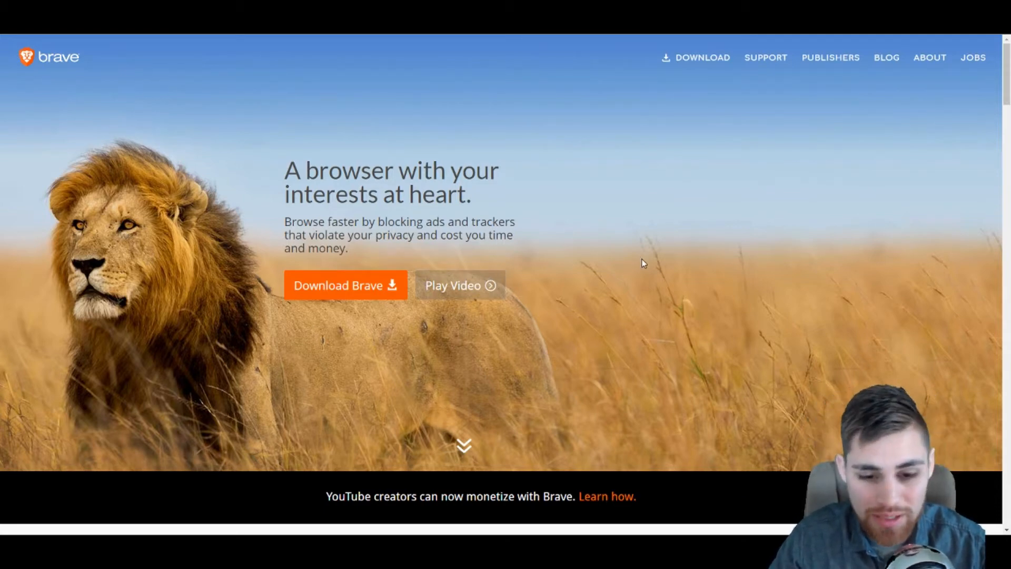
pyautogui.moveTo(598, 373)
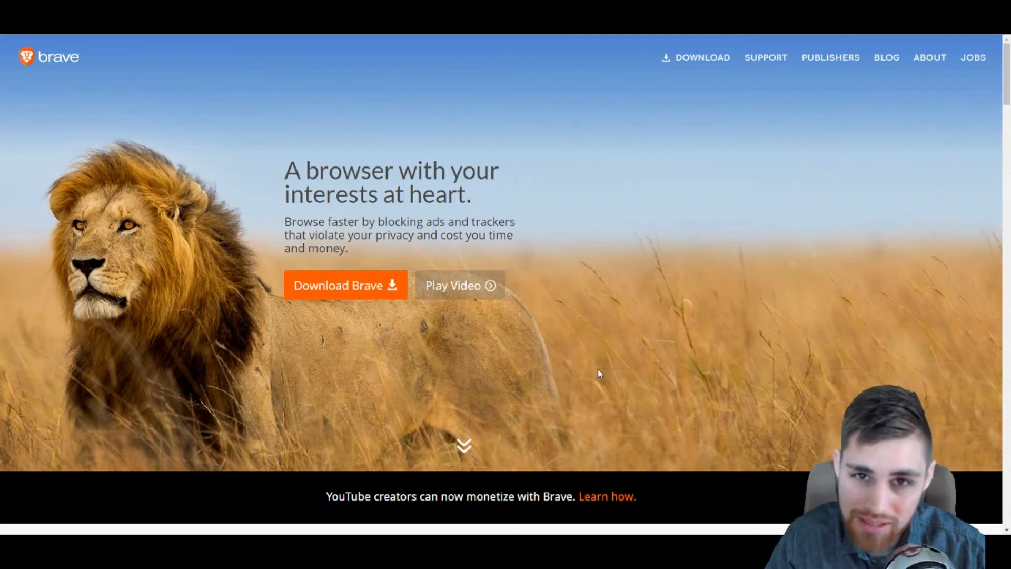
pyautogui.moveTo(328, 355)
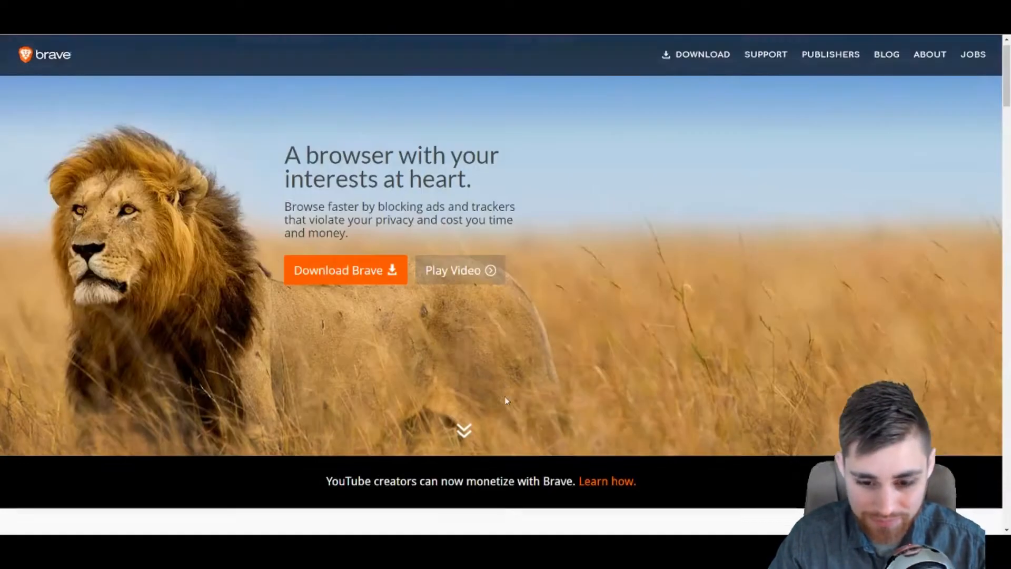
# Play the 'This is Brave' promo video, skipping ahead and resuming, then close it
pyautogui.scroll(3)
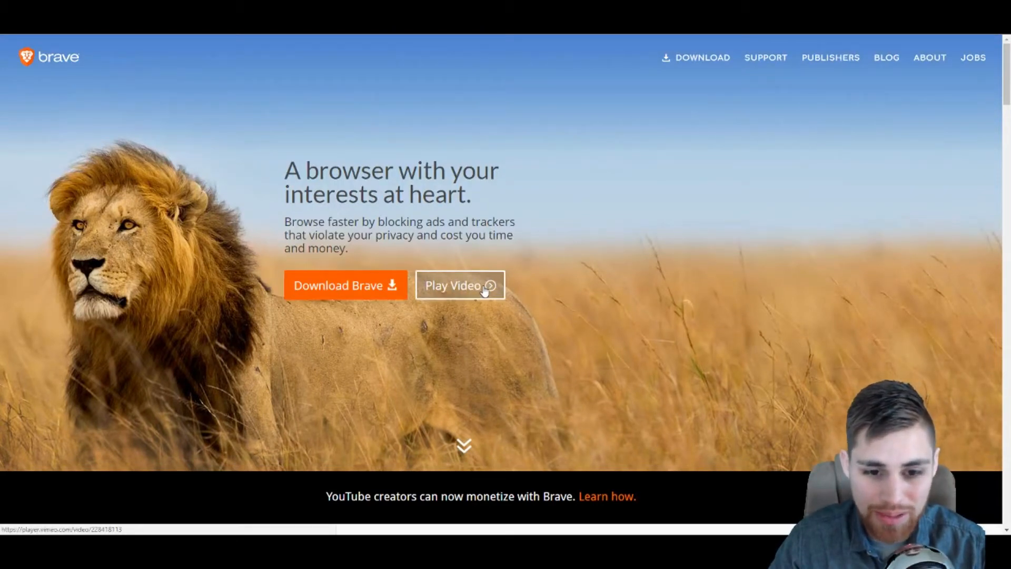
pyautogui.moveTo(470, 282)
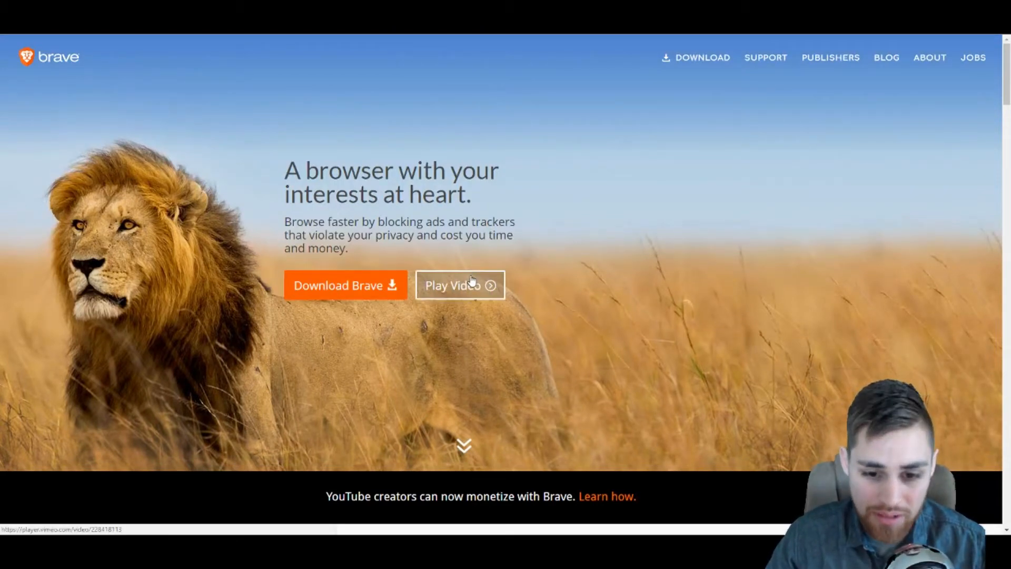
pyautogui.click(459, 286)
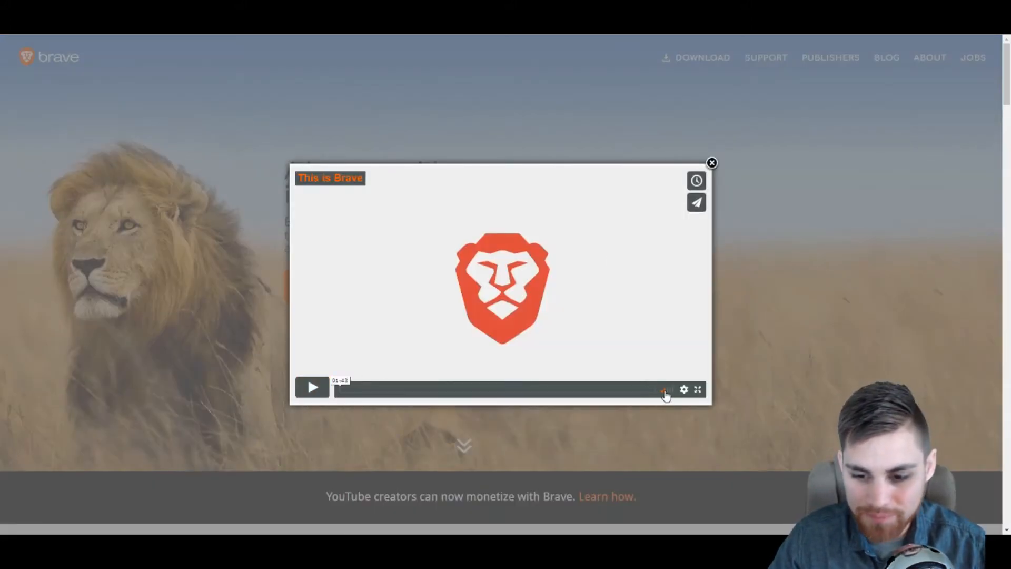
pyautogui.click(313, 387)
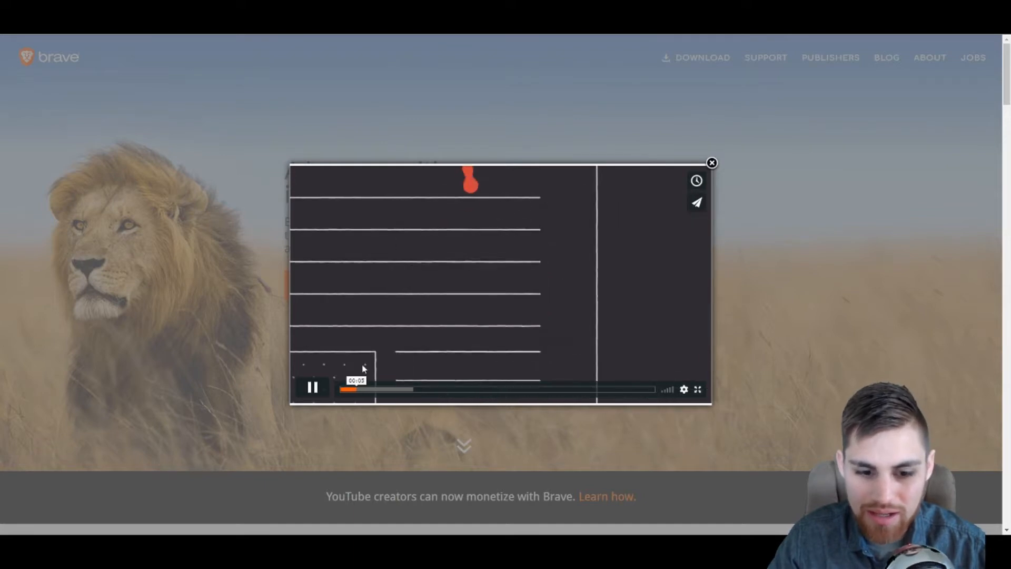
pyautogui.click(462, 388)
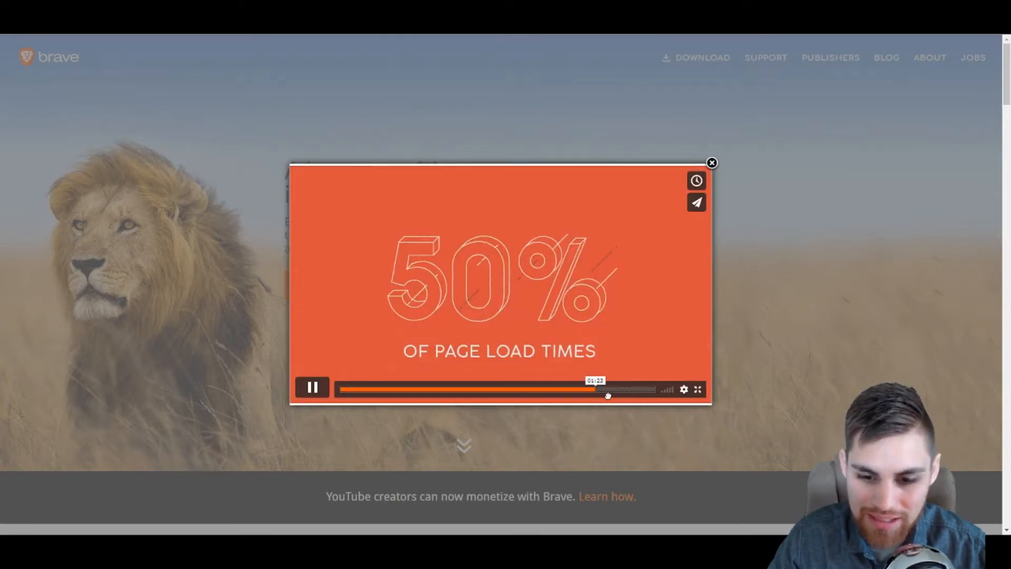
pyautogui.click(312, 386)
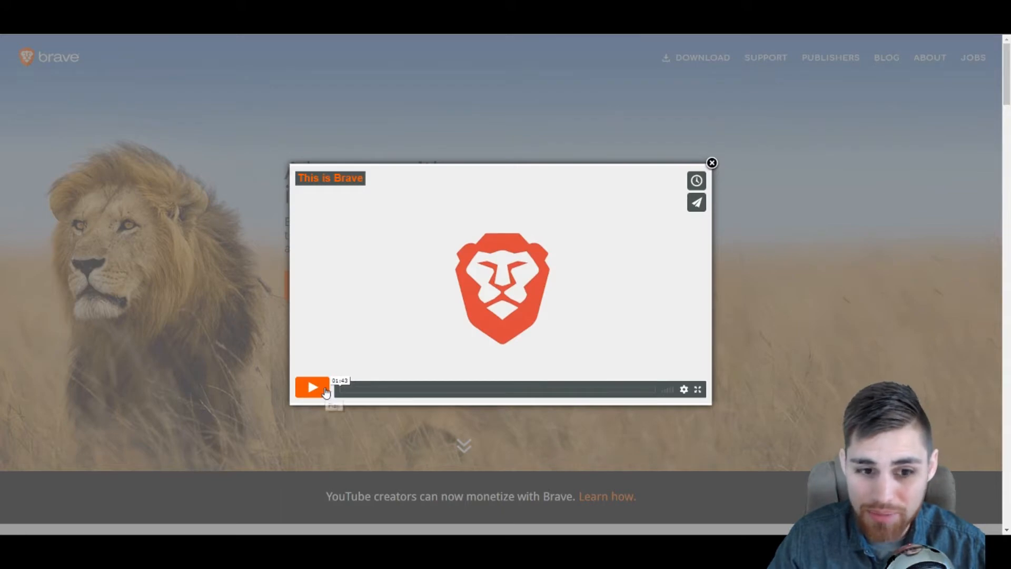
pyautogui.click(312, 386)
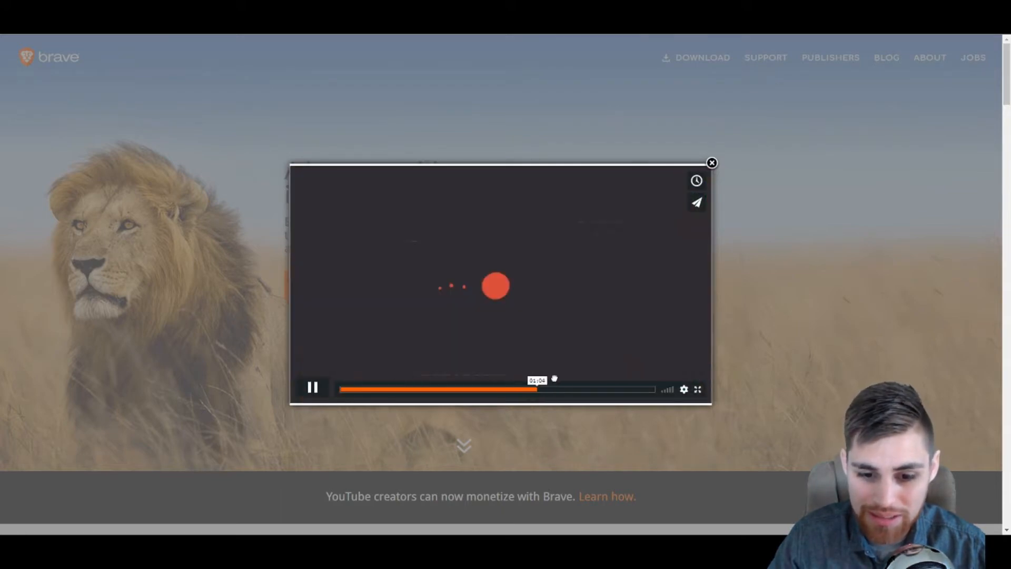
pyautogui.click(711, 162)
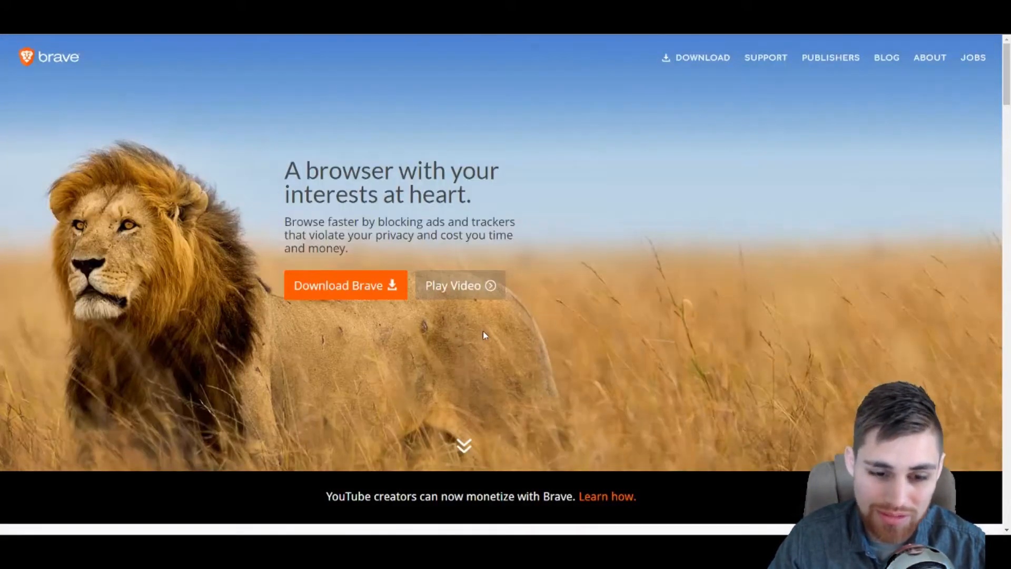
# Skim down the homepage, reopen the 'This is Brave' video and play it past its midpoint
pyautogui.scroll(-3)
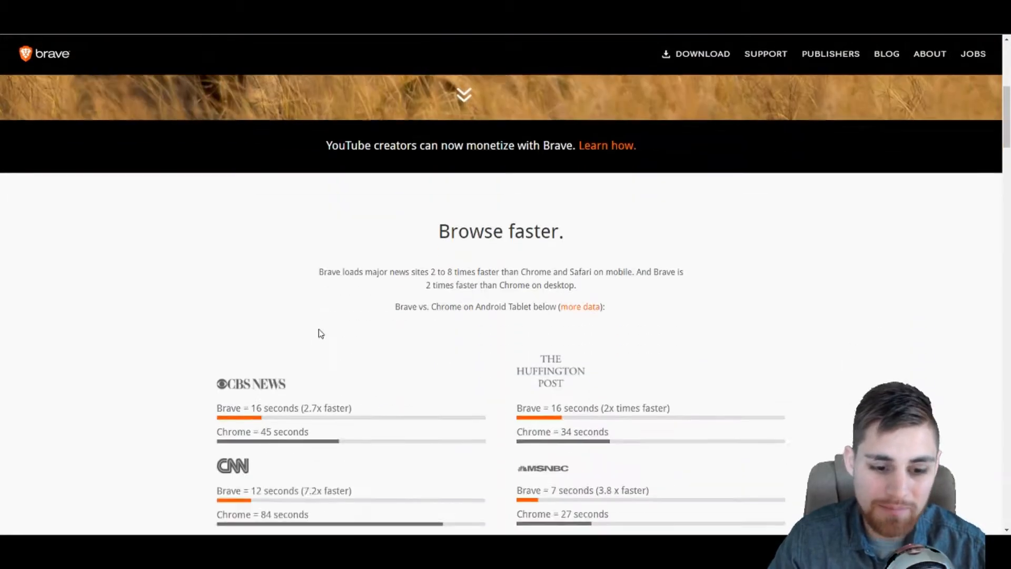
pyautogui.scroll(-3)
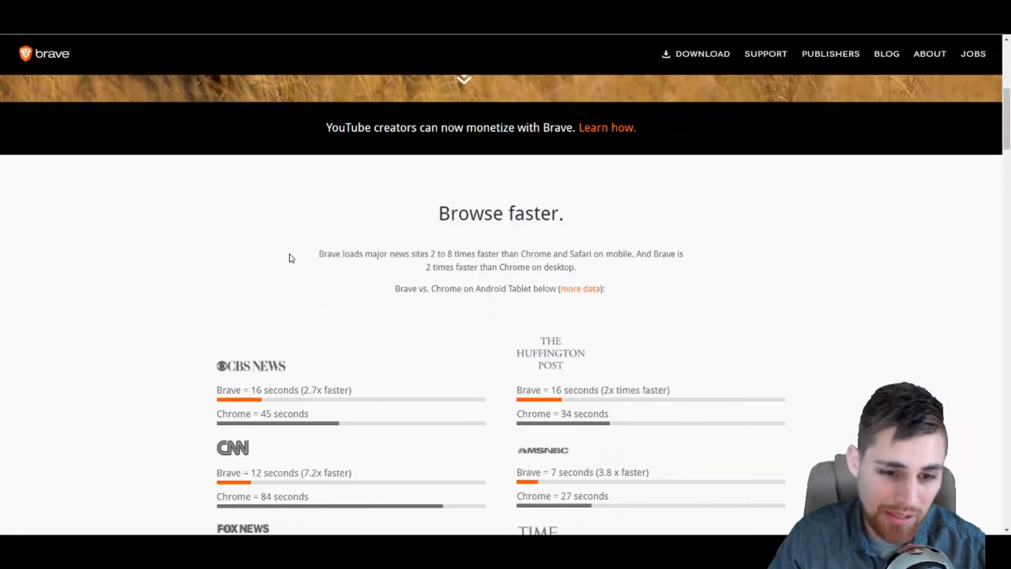
pyautogui.scroll(-3)
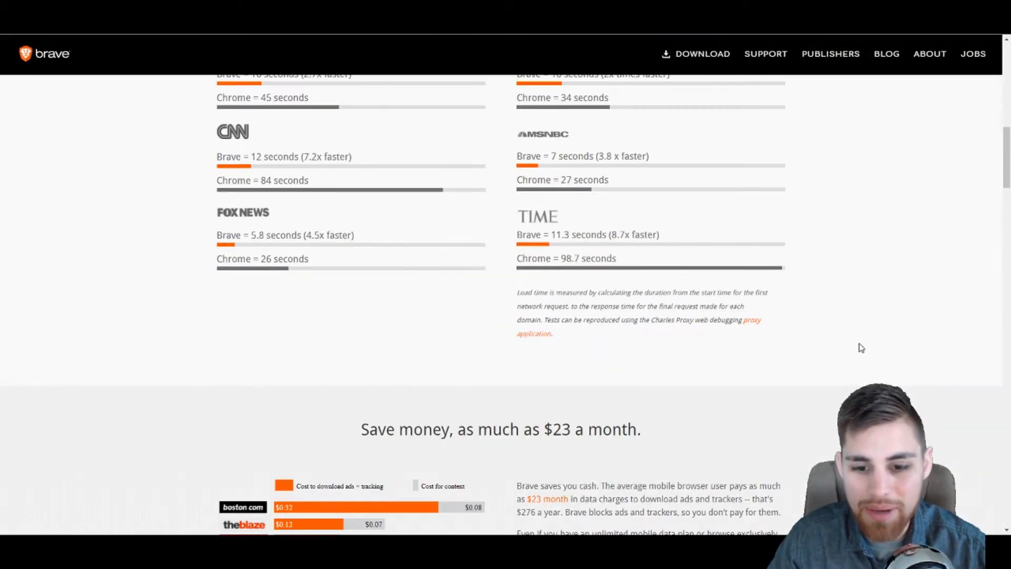
pyautogui.scroll(-3)
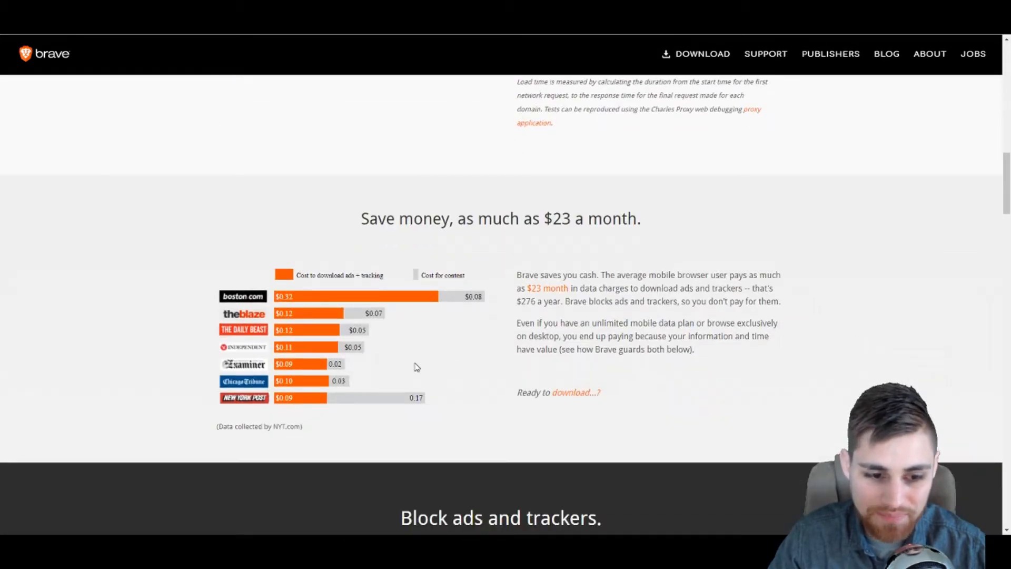
pyautogui.scroll(3)
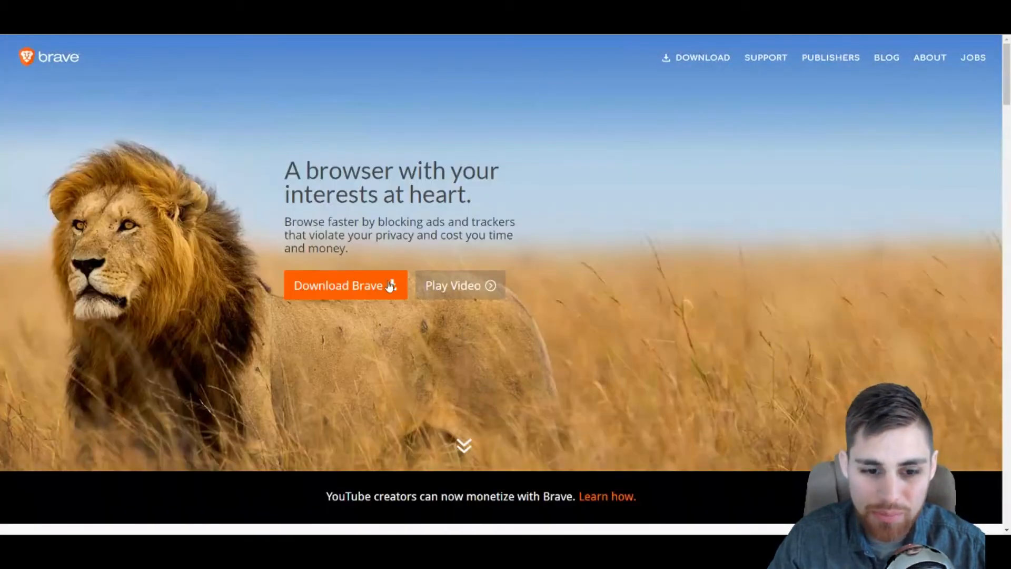
pyautogui.click(452, 286)
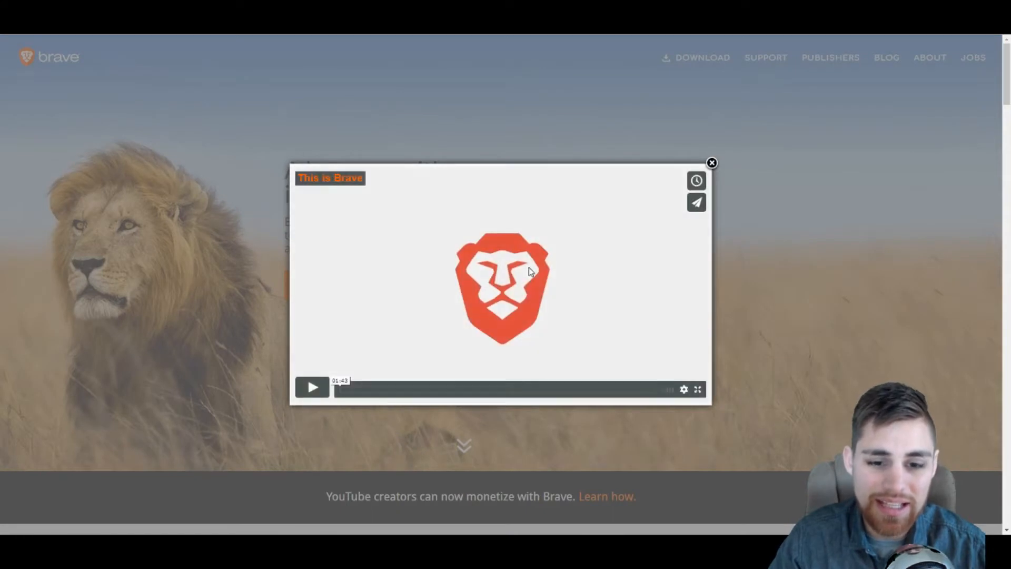
pyautogui.click(312, 387)
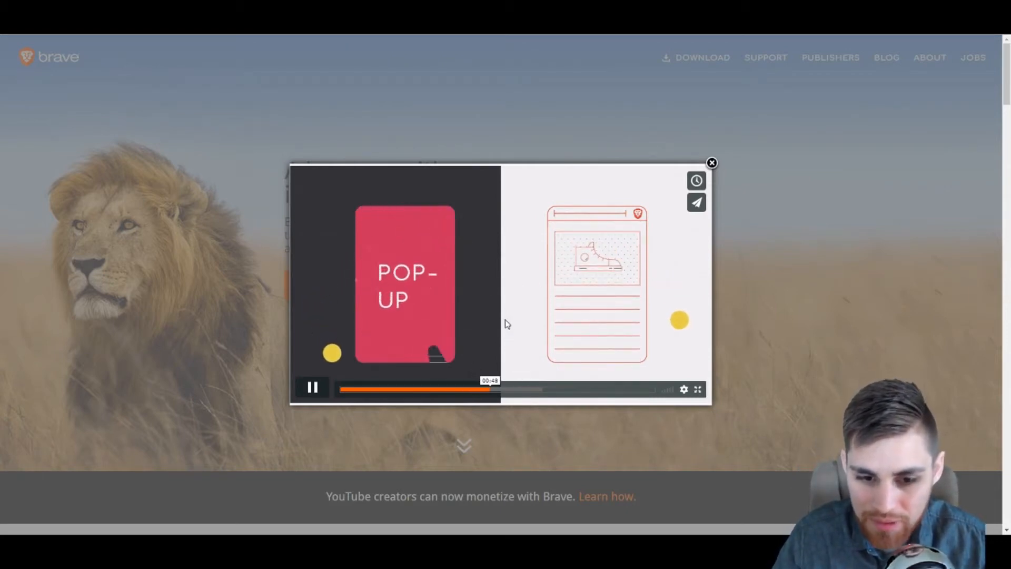
pyautogui.click(513, 389)
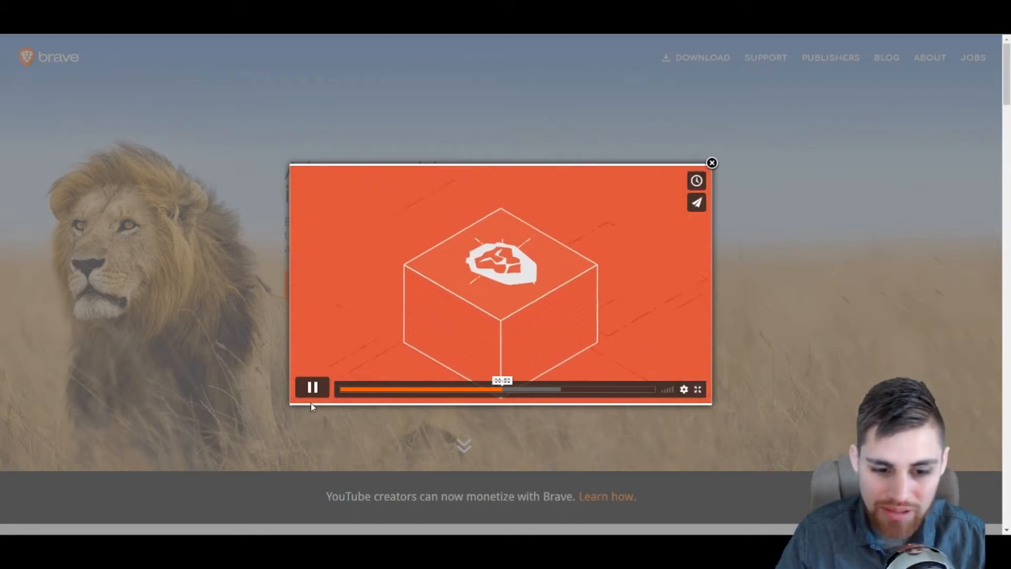
# Switch to basicattentiontoken.org and launch its intro video popup from the homepage
pyautogui.click(712, 162)
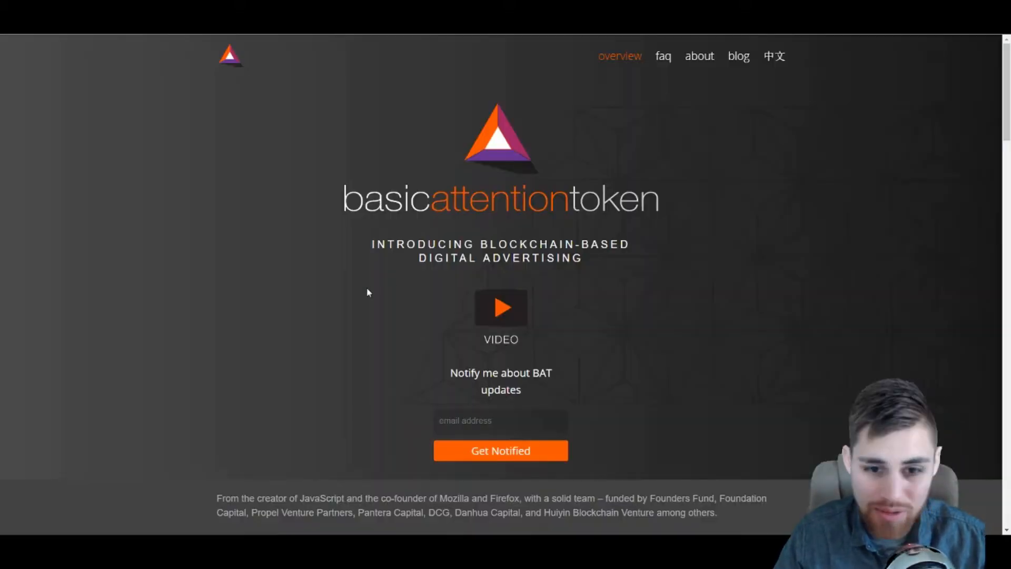
pyautogui.moveTo(603, 330)
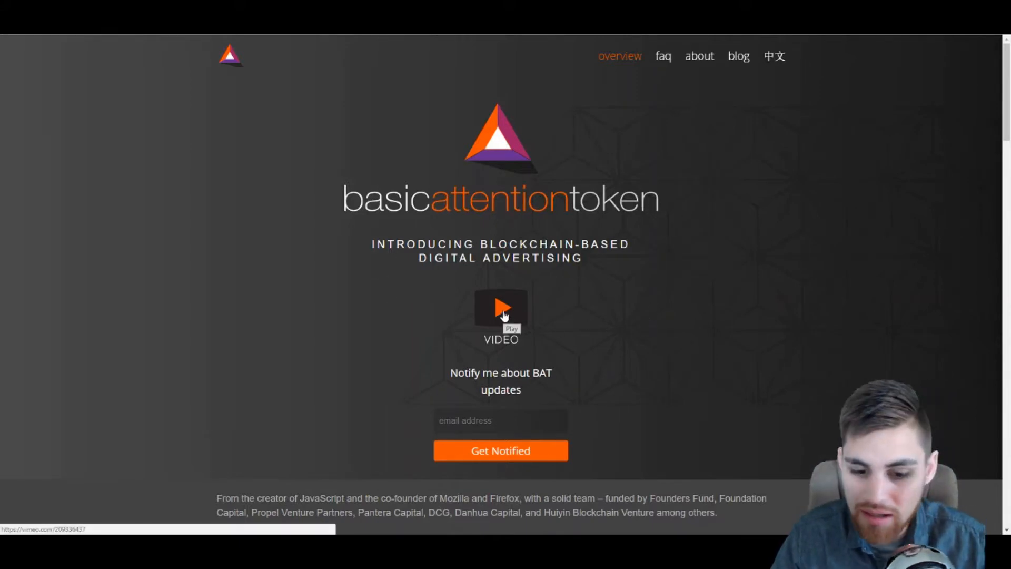
pyautogui.scroll(-3)
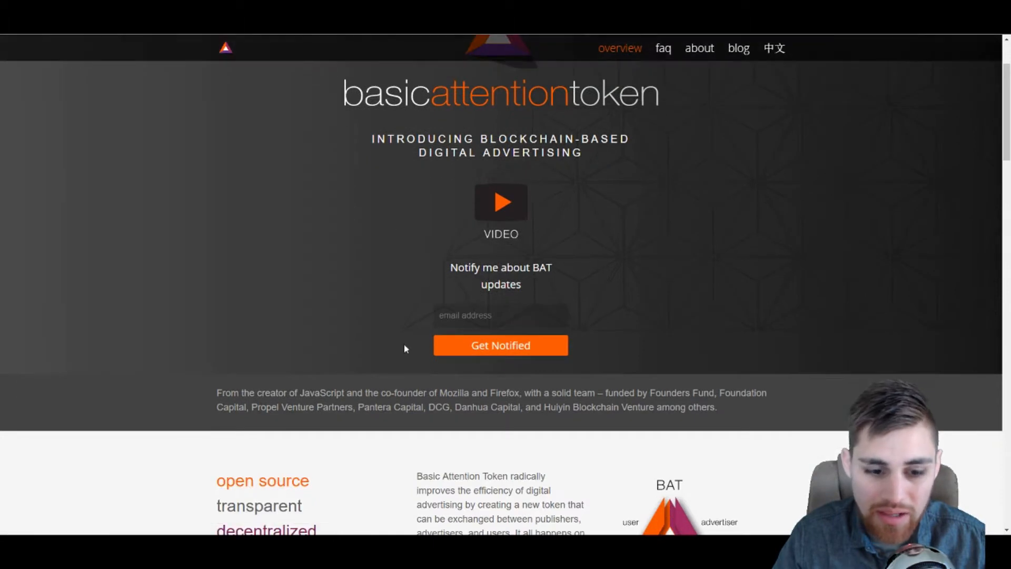
pyautogui.scroll(3)
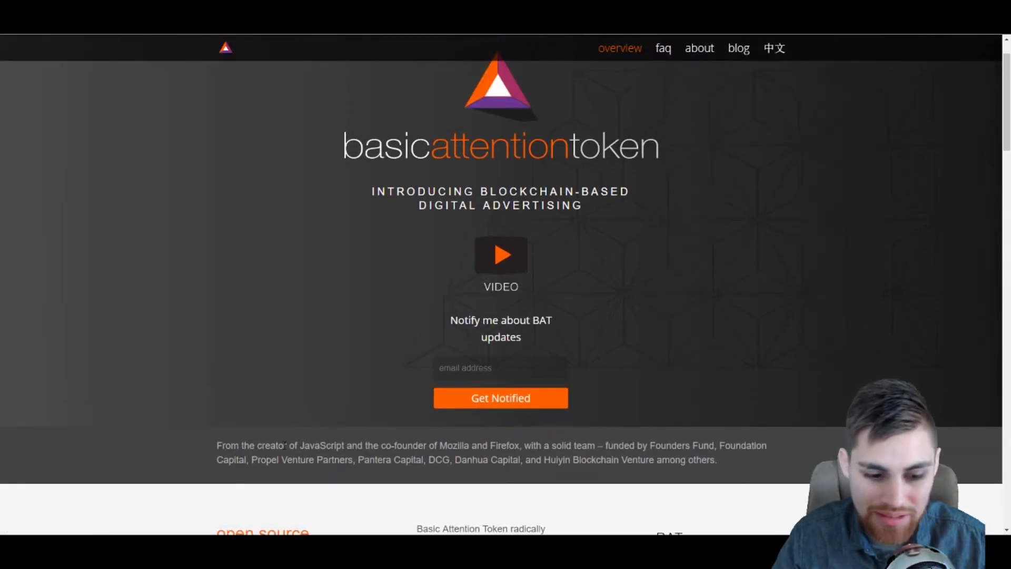
pyautogui.moveTo(760, 458)
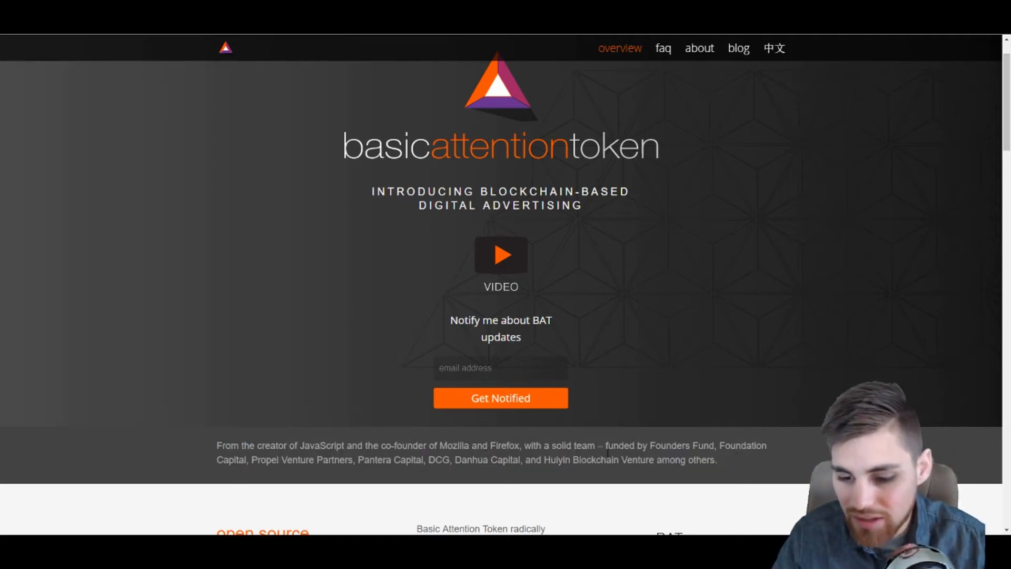
pyautogui.moveTo(501, 255)
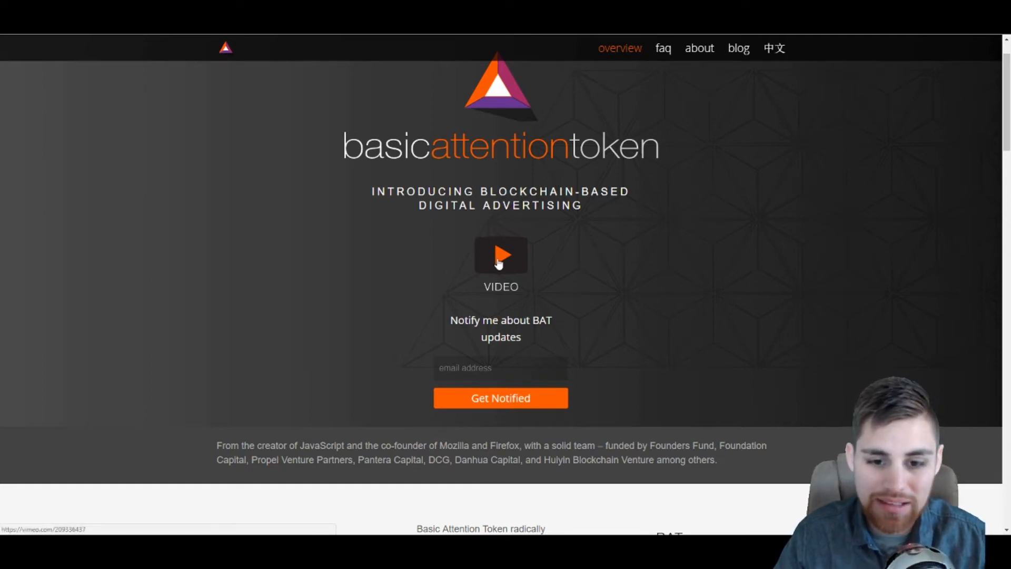
pyautogui.click(500, 254)
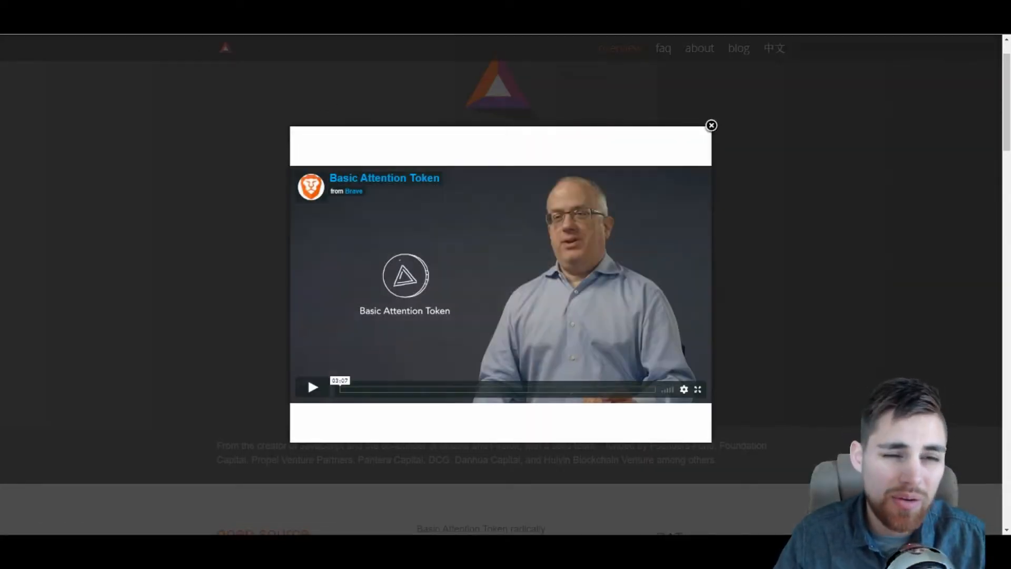
# View Basic Attention Token at rank 45 in CoinMarketCap's market-cap list
pyautogui.click(711, 125)
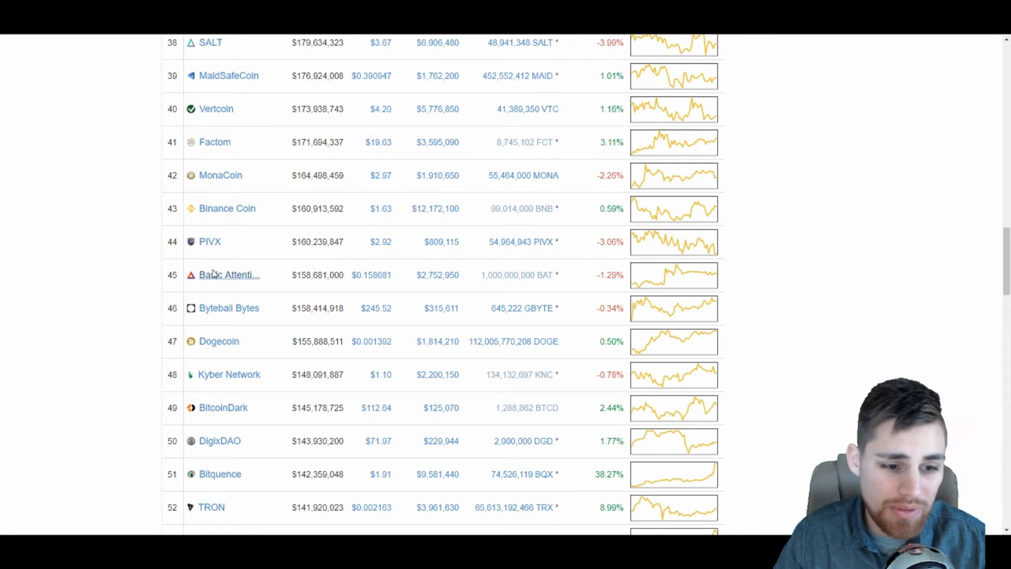
pyautogui.moveTo(217, 275)
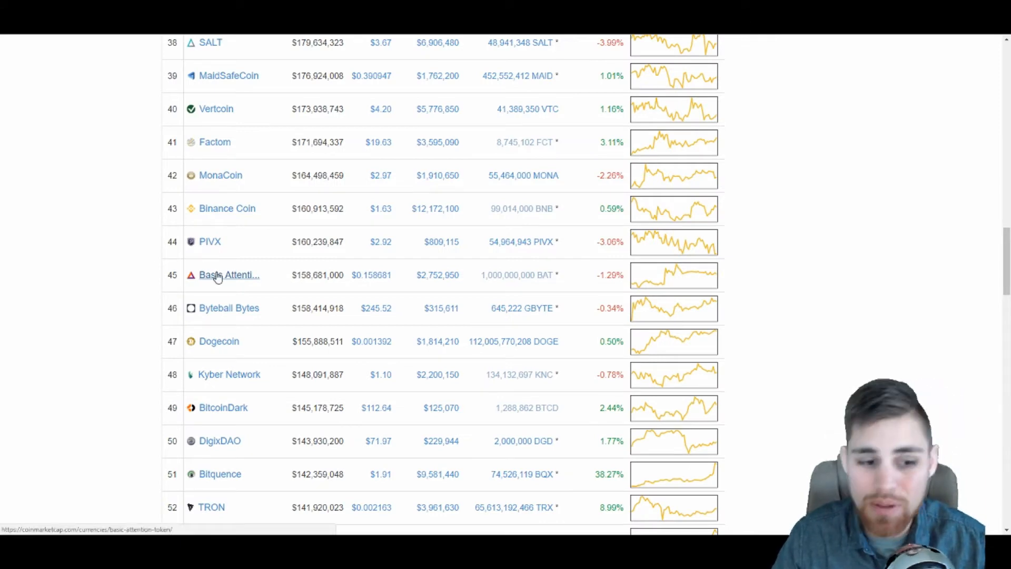
pyautogui.scroll(3)
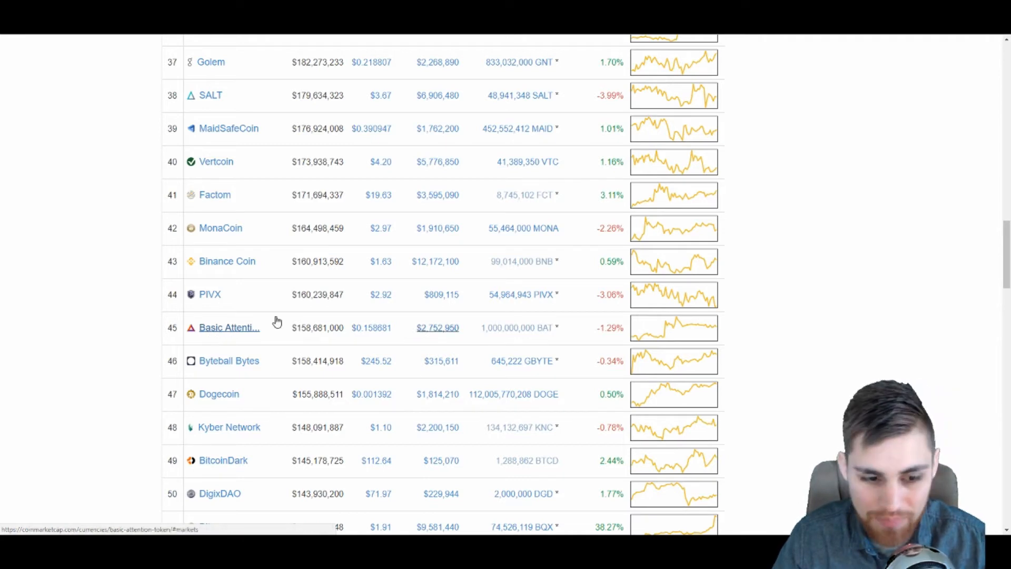
pyautogui.click(228, 327)
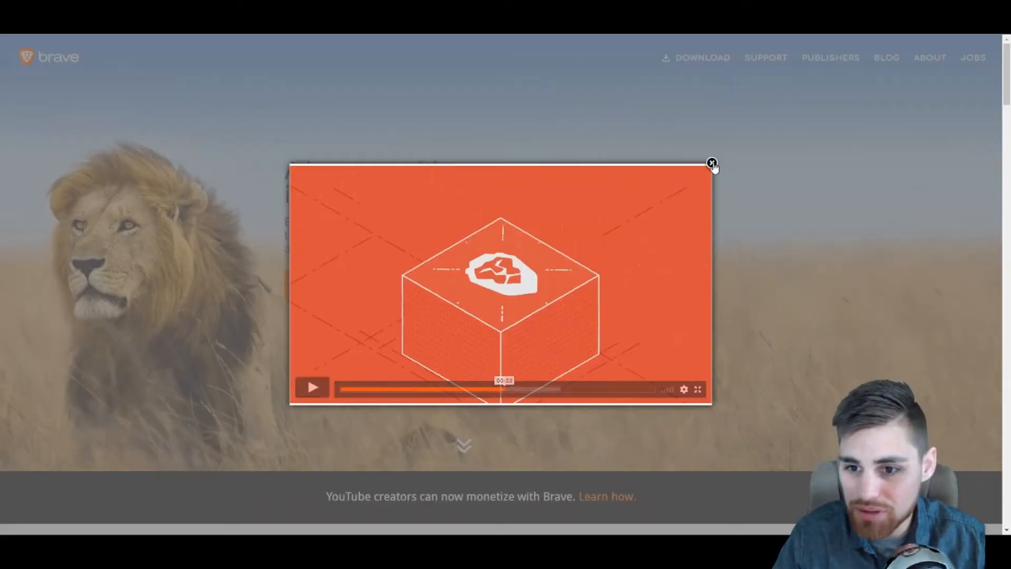
# Close the Brave promo video and return to the BAT intro video over its overview page
pyautogui.click(711, 162)
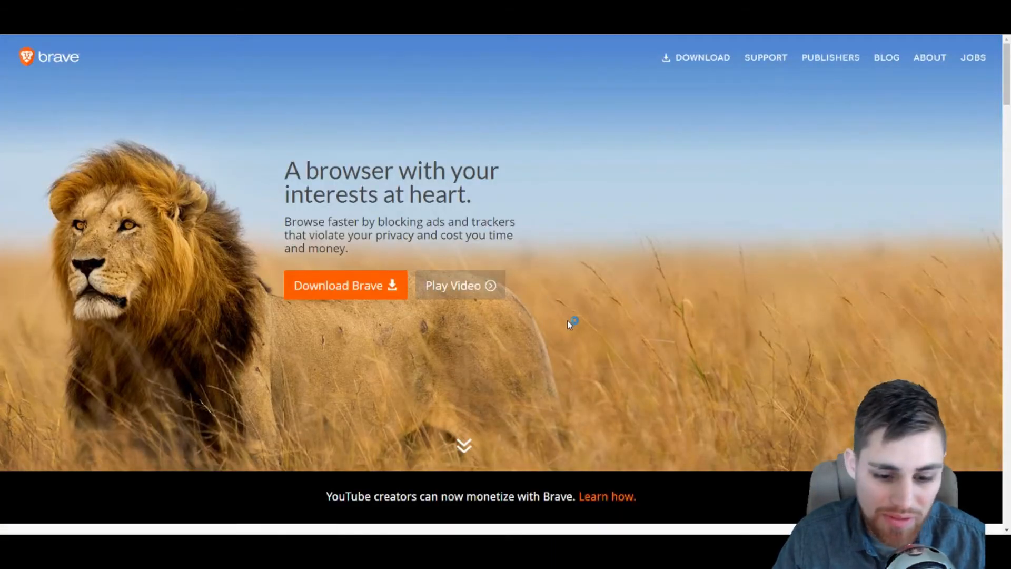
pyautogui.moveTo(832, 61)
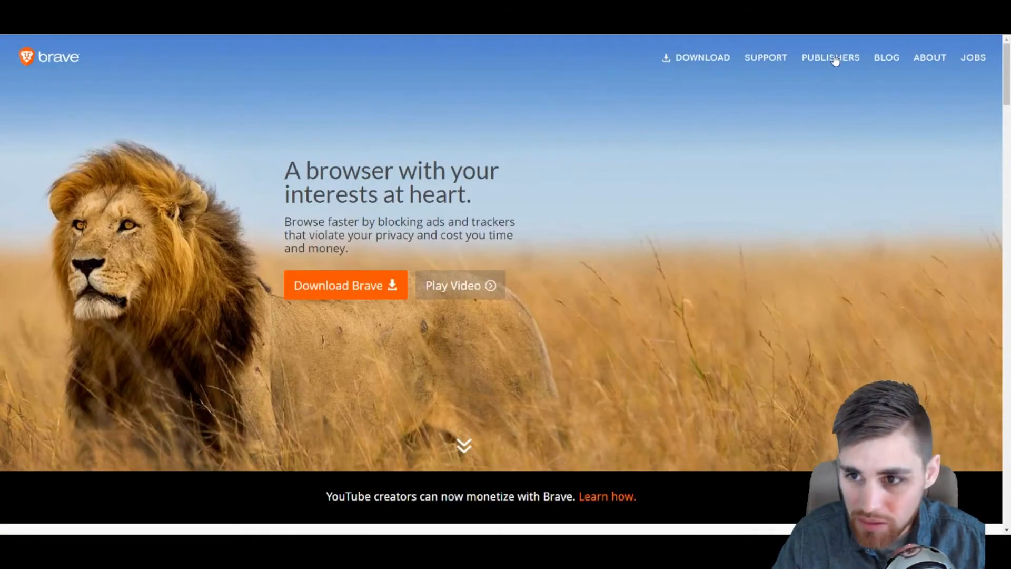
pyautogui.moveTo(547, 174)
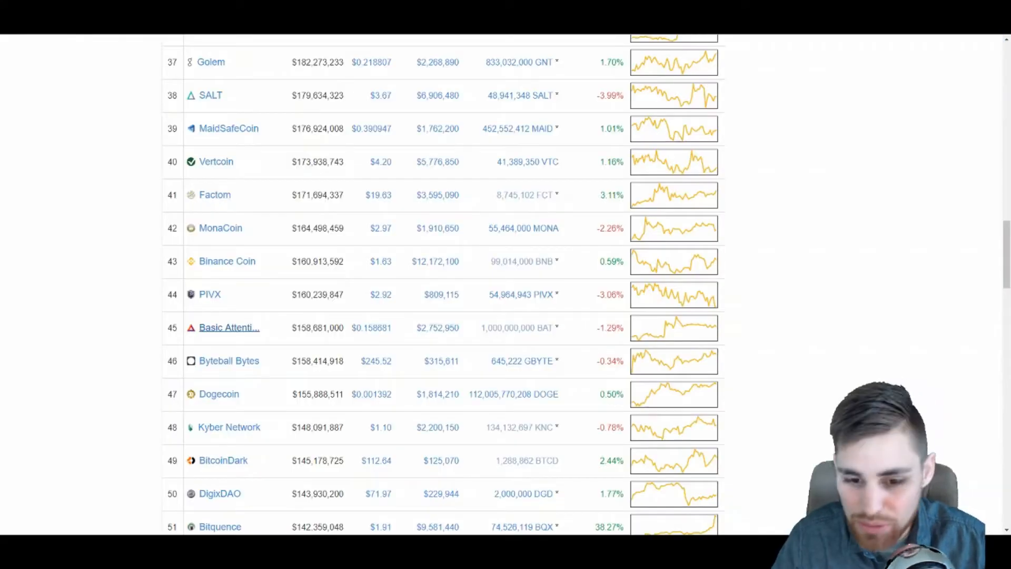
pyautogui.click(228, 327)
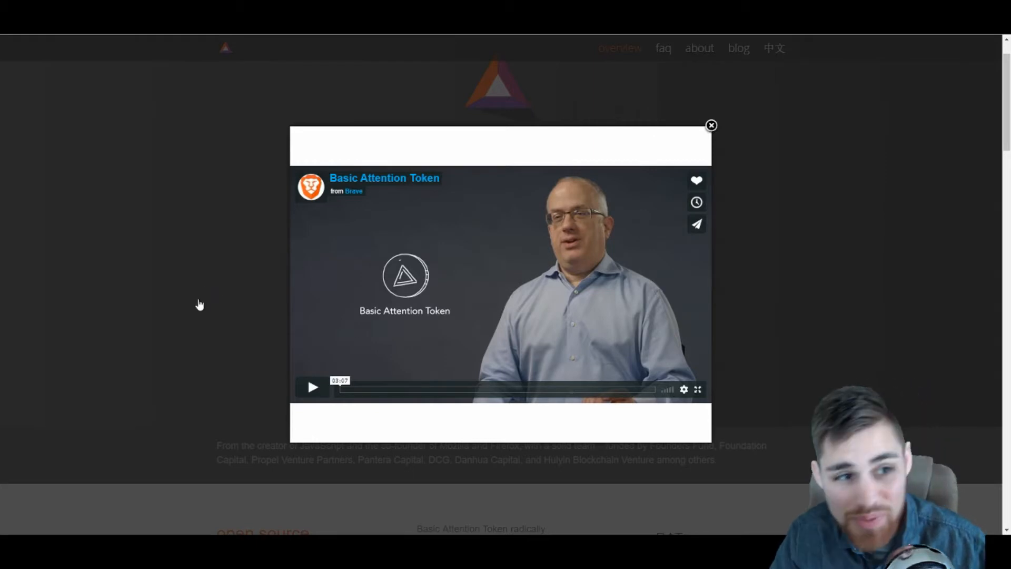
pyautogui.moveTo(304, 418)
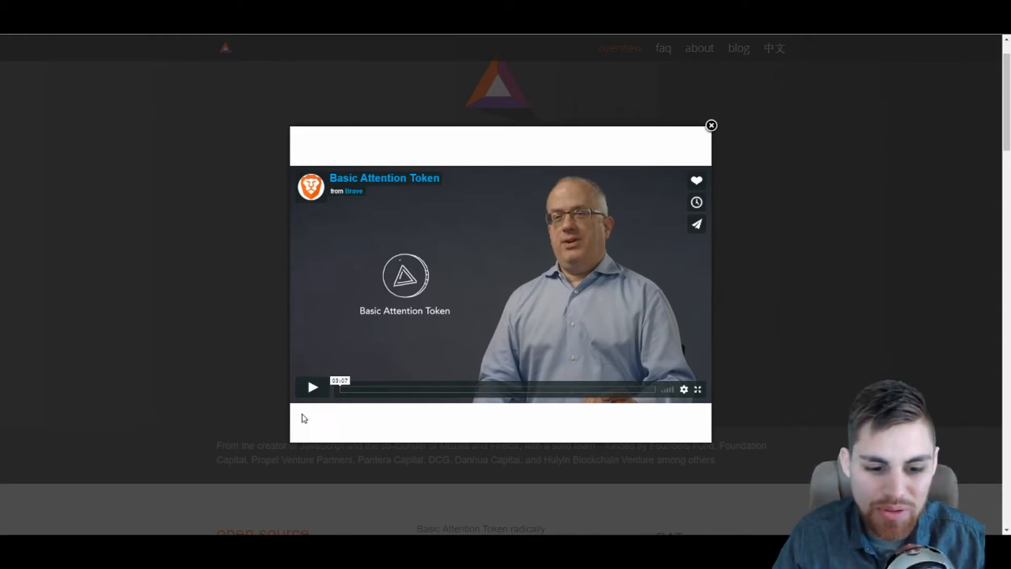
pyautogui.click(711, 125)
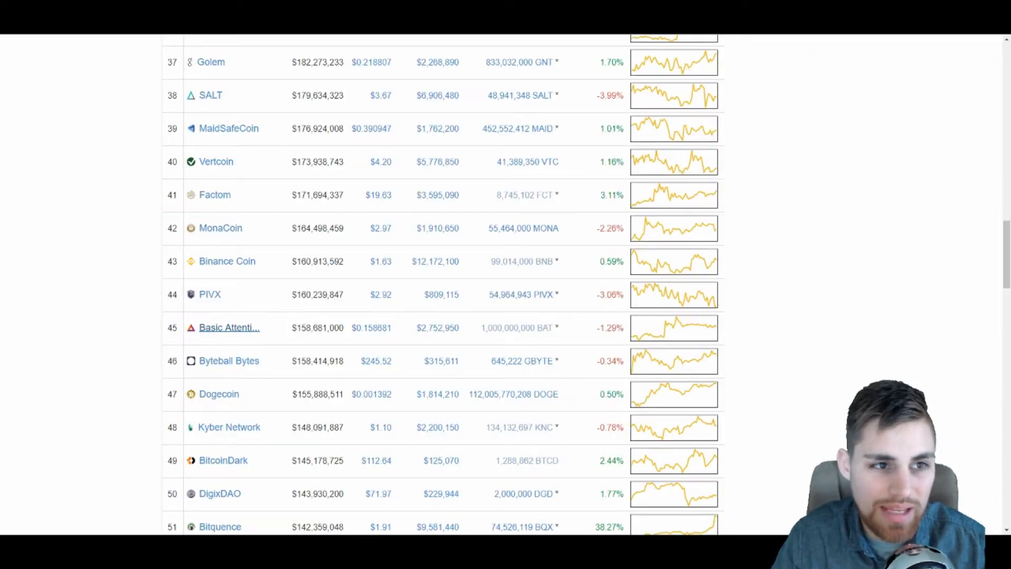
pyautogui.click(228, 326)
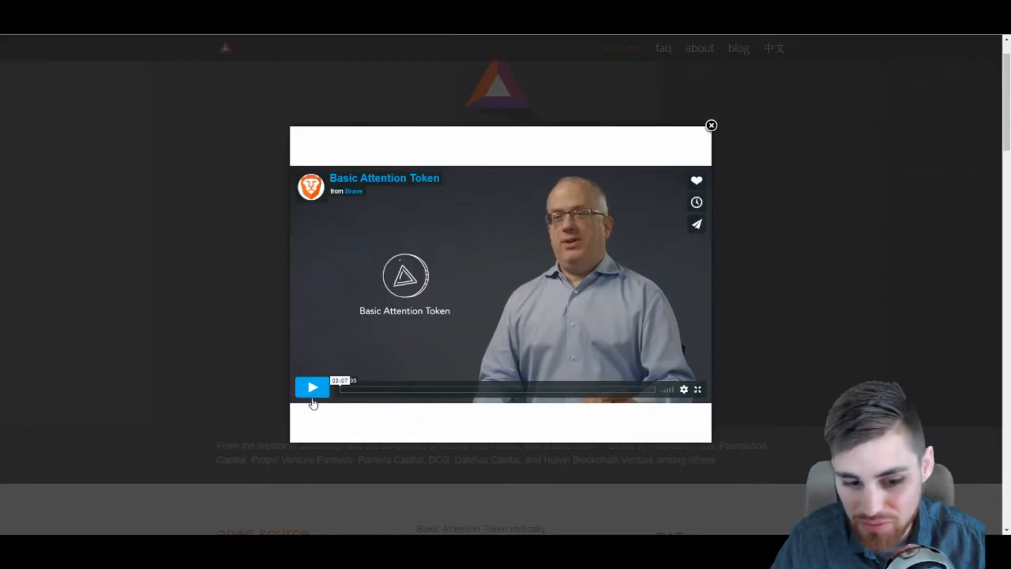
# Play the BAT intro video, skipping along its timeline to near the end, then pause it
pyautogui.click(313, 387)
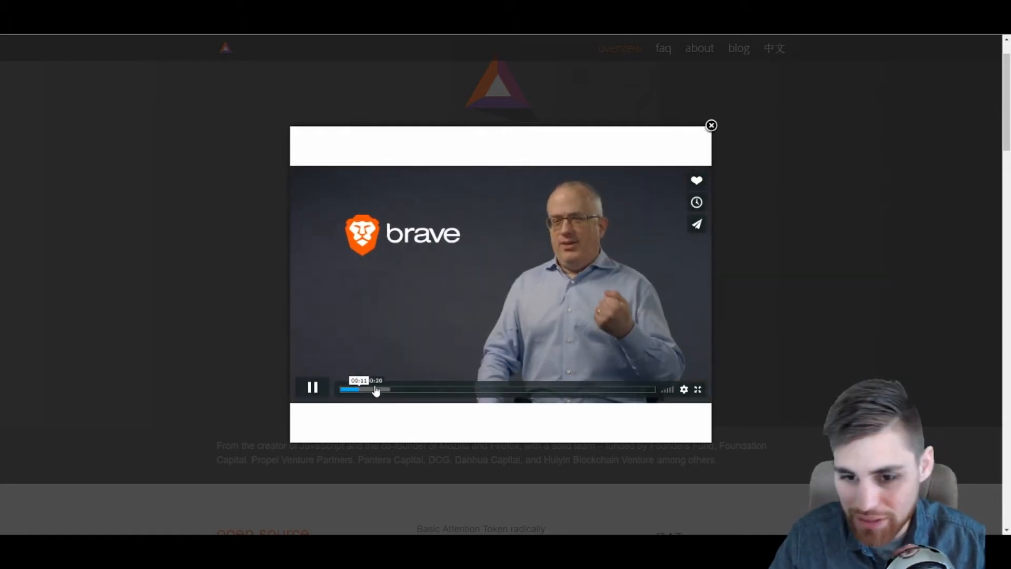
pyautogui.click(444, 389)
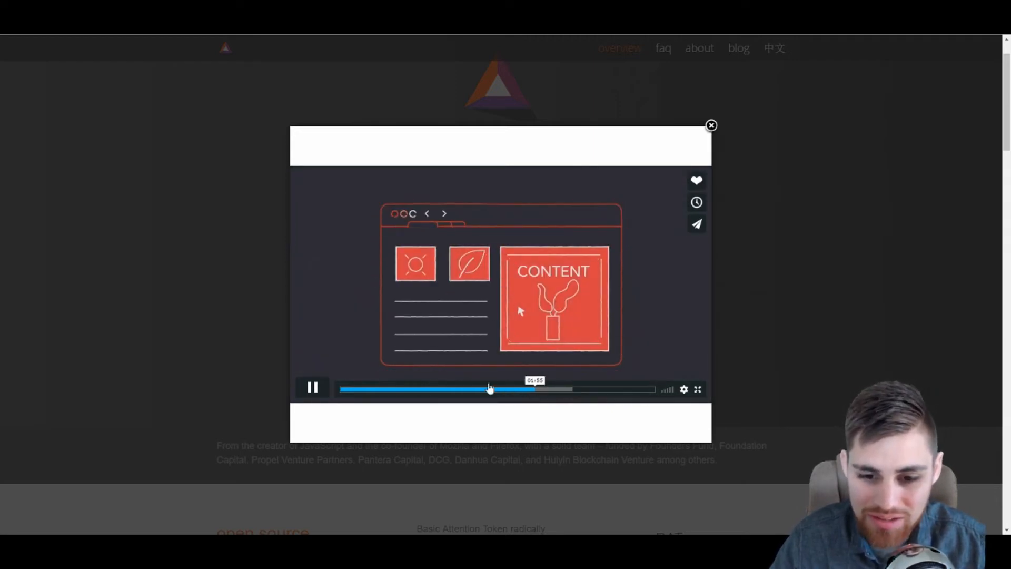
pyautogui.click(543, 389)
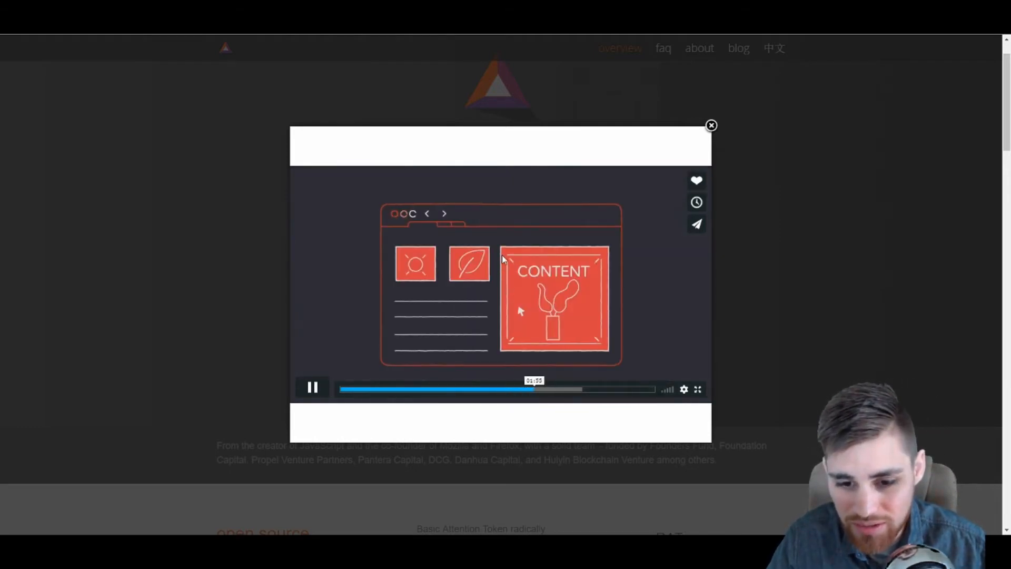
pyautogui.click(563, 389)
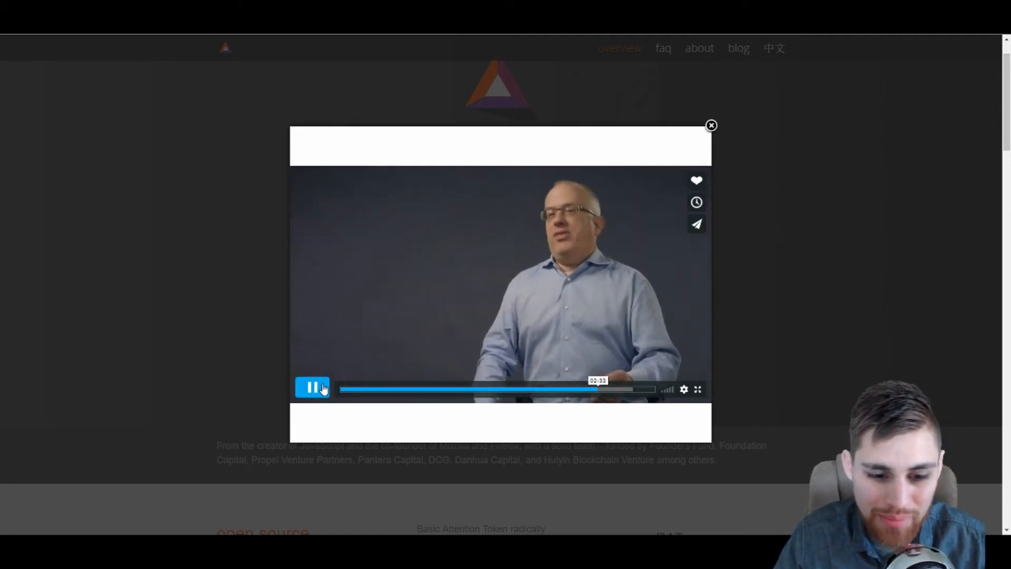
pyautogui.click(711, 125)
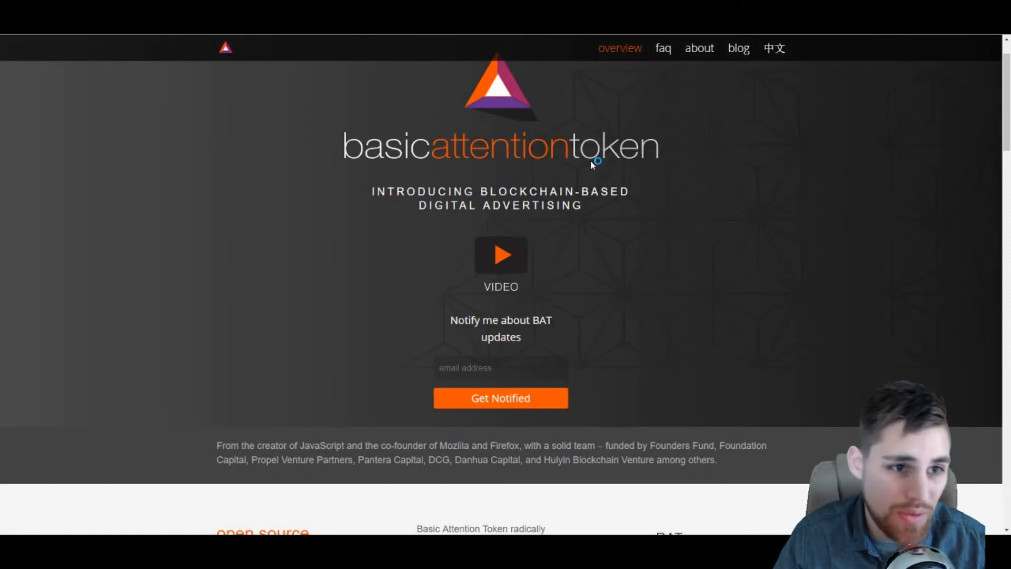
pyautogui.moveTo(591, 163)
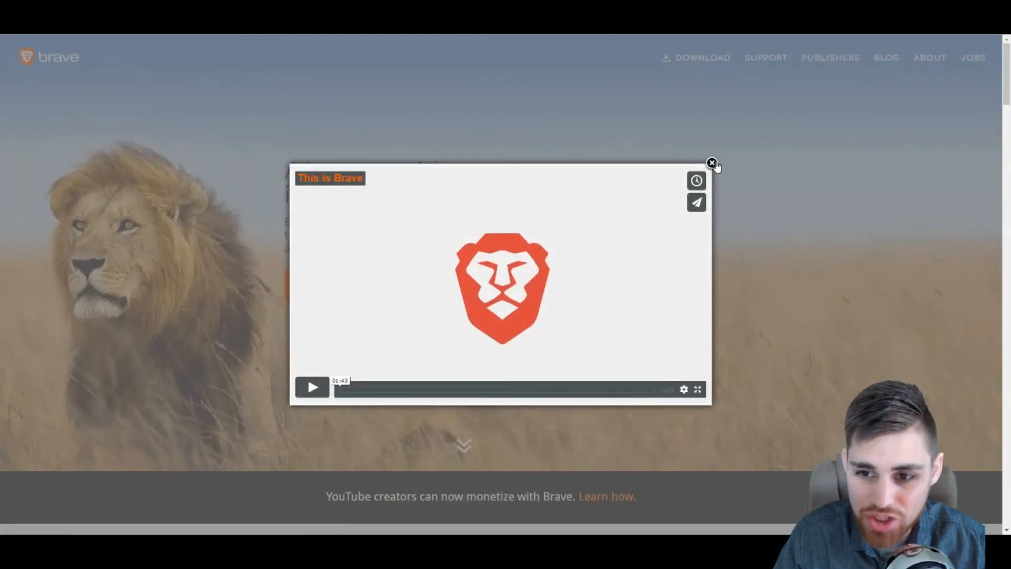
# Review BAT's CoinMarketCap row: rank 45, $158,681,000 market cap, $0.158681 price
pyautogui.click(712, 162)
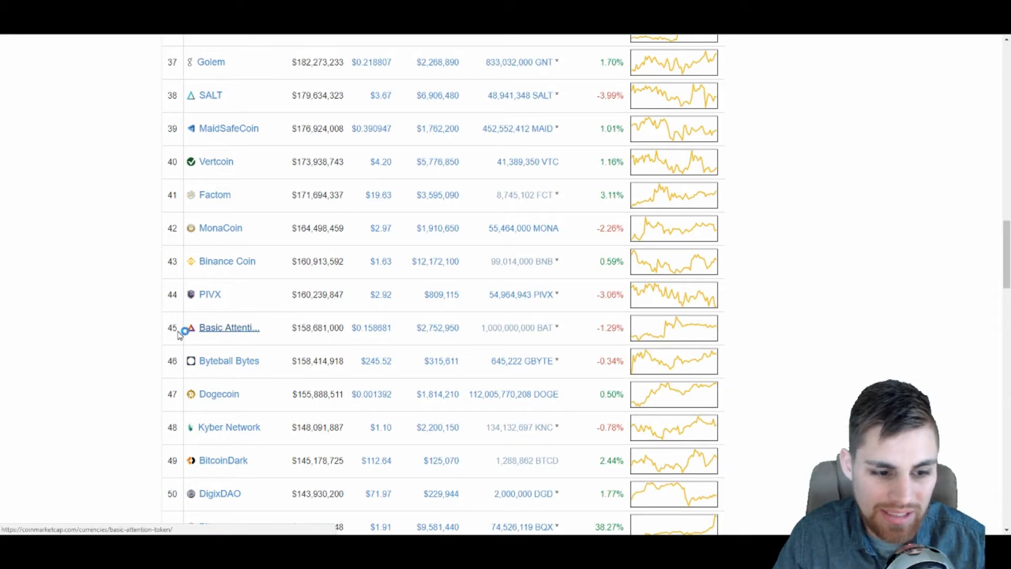
pyautogui.moveTo(137, 315)
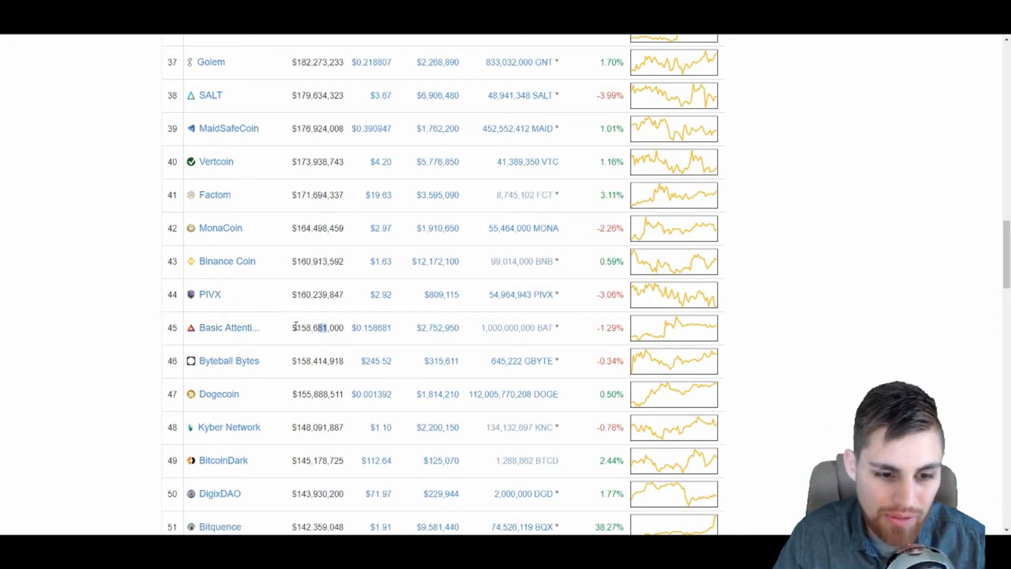
pyautogui.scroll(3)
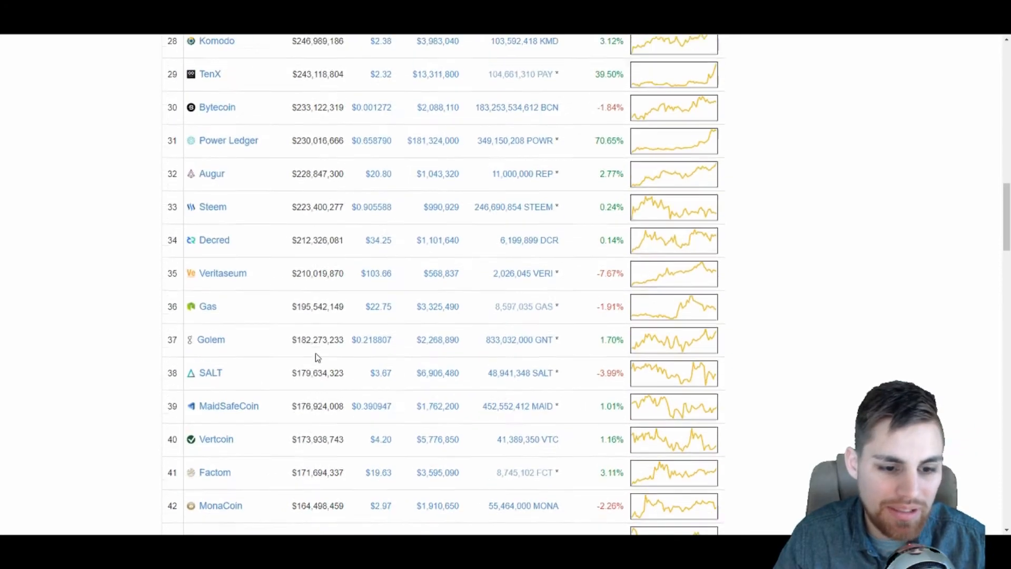
pyautogui.scroll(-3)
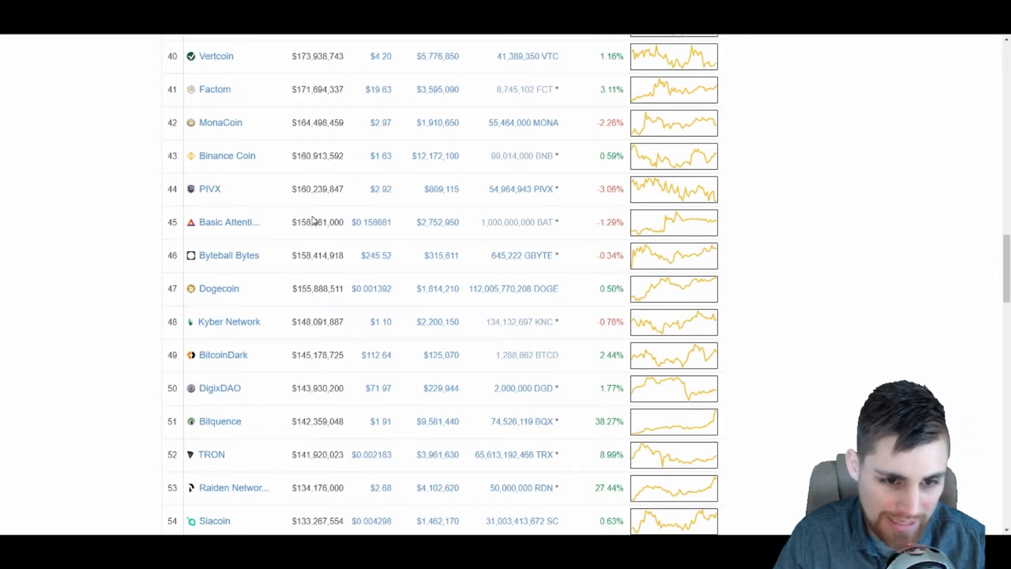
pyautogui.moveTo(505, 223)
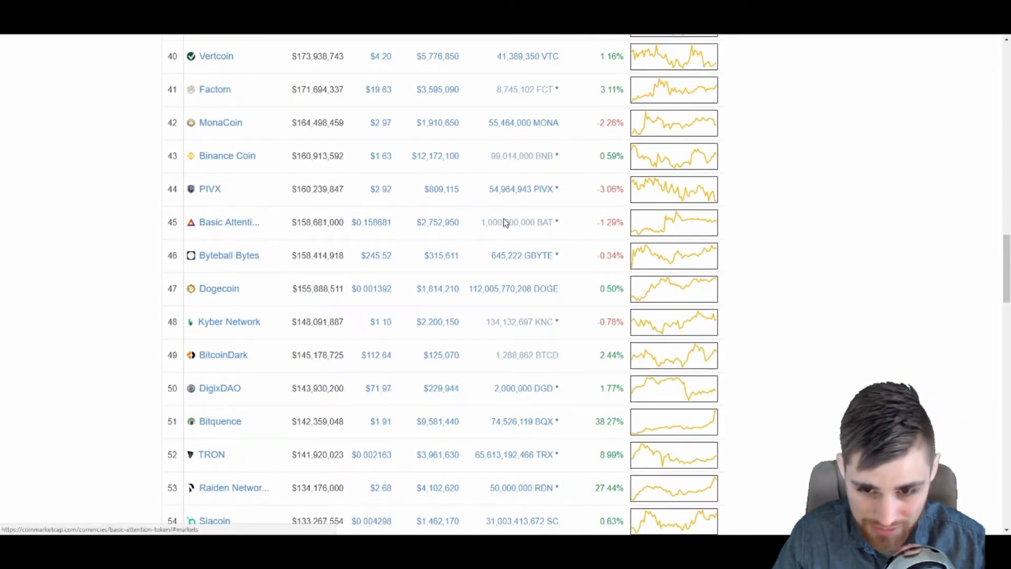
pyautogui.moveTo(666, 232)
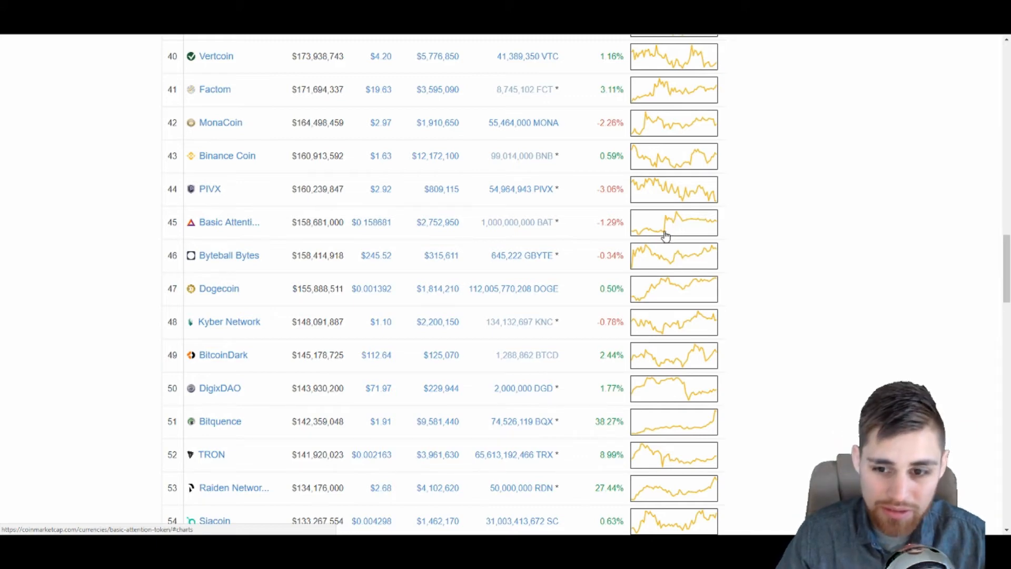
# Browse Basic Attention Token's price chart, then return to the Brave homepage
pyautogui.click(228, 222)
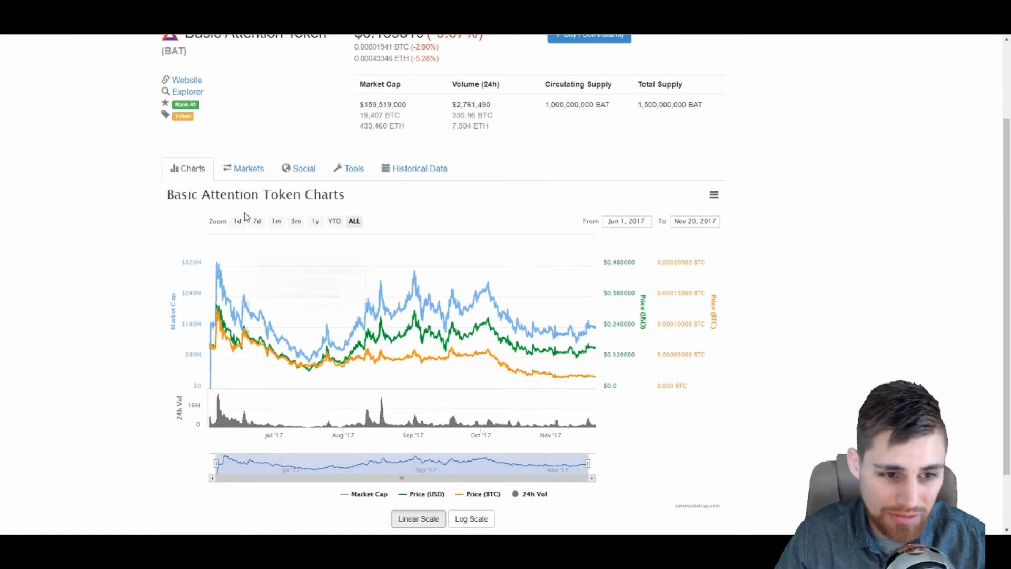
pyautogui.moveTo(217, 309)
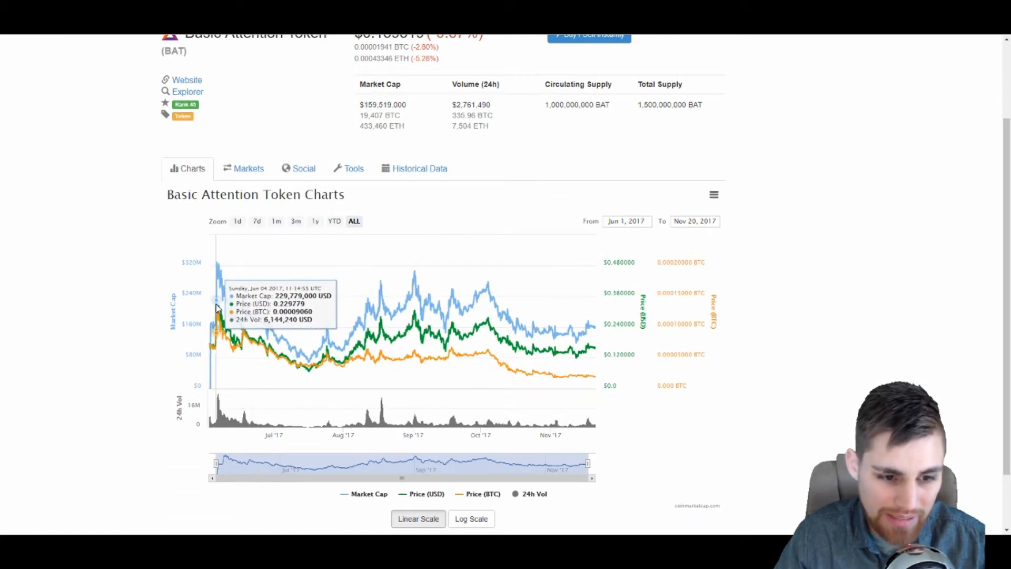
pyautogui.moveTo(452, 355)
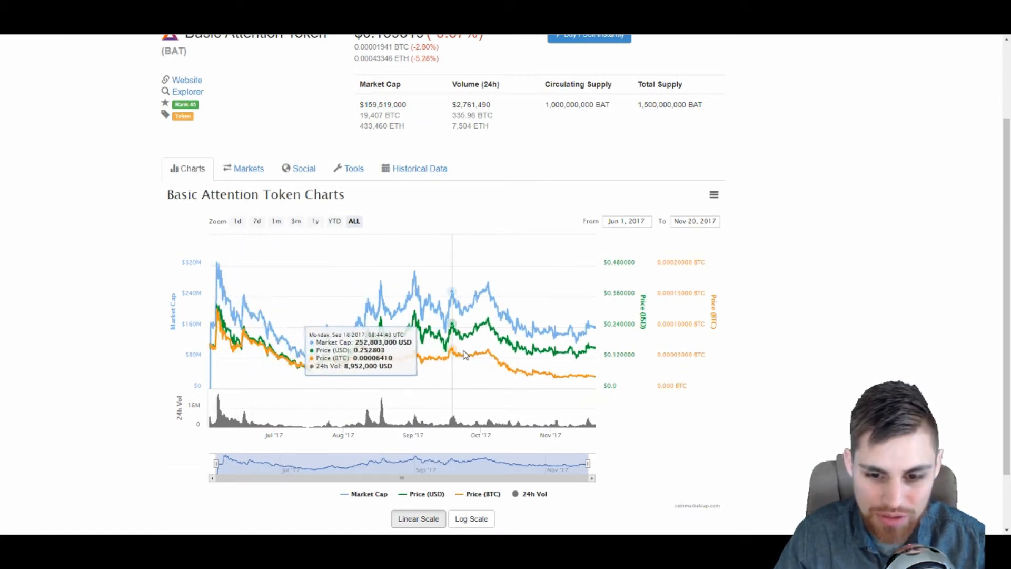
pyautogui.moveTo(498, 341)
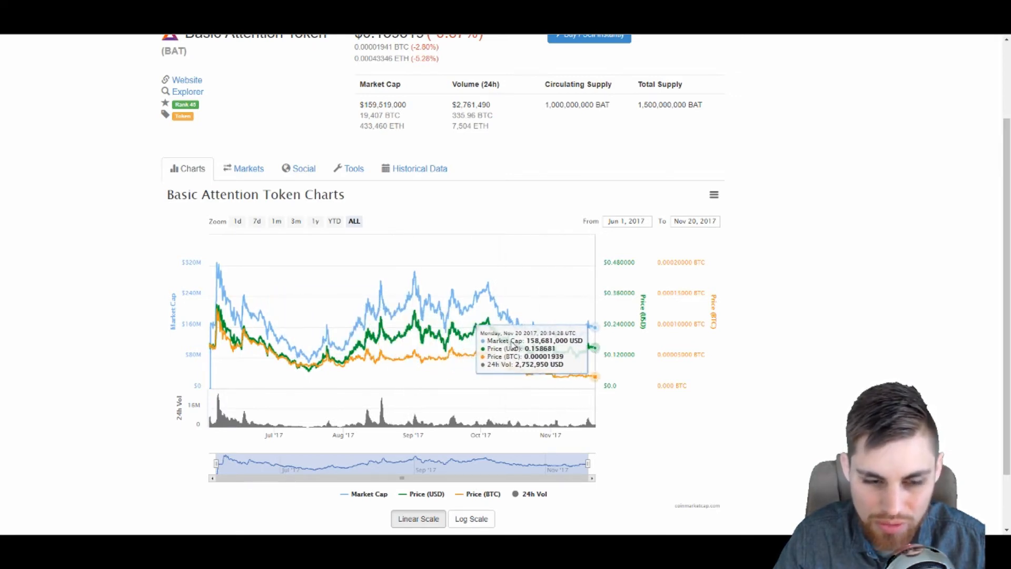
pyautogui.moveTo(516, 322)
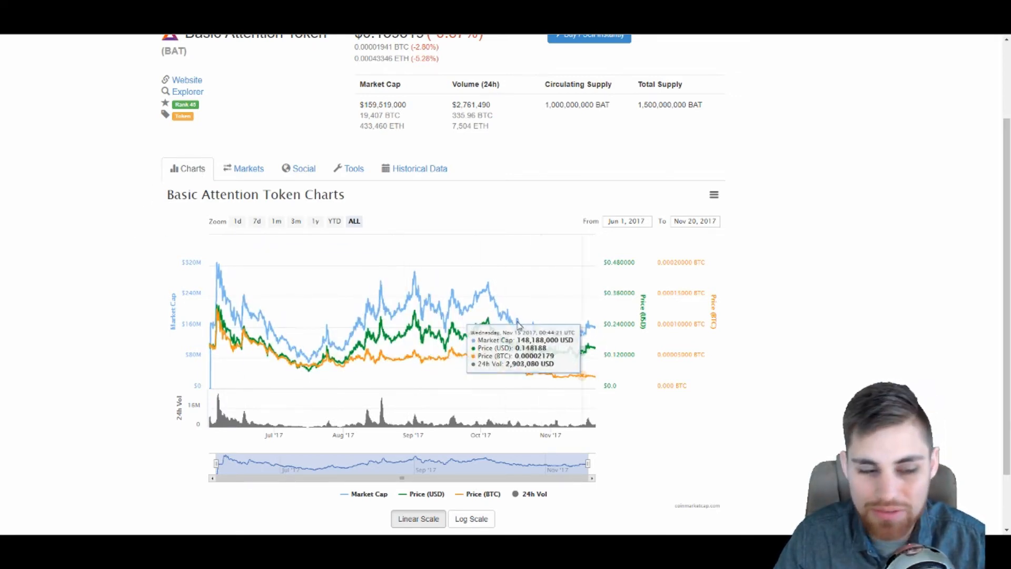
pyautogui.scroll(3)
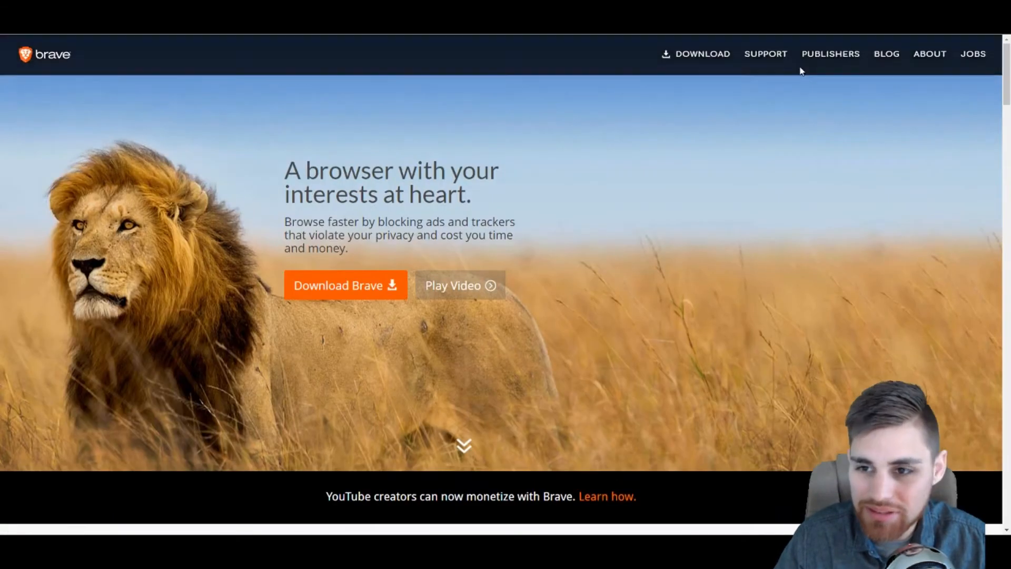
# Go to Brave's Publishers page and scroll to the Brave Payments screenshot
pyautogui.click(831, 54)
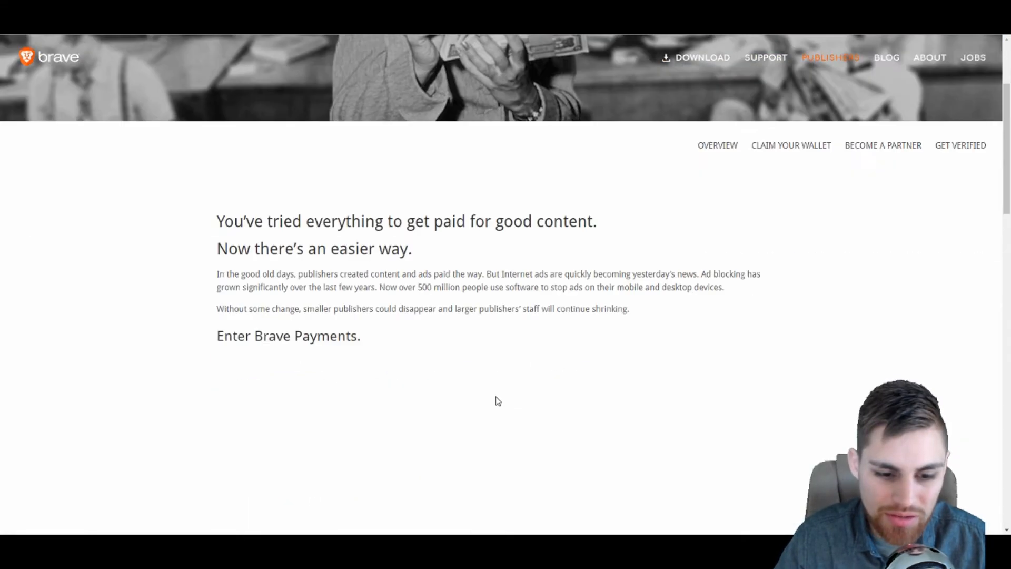
pyautogui.scroll(-3)
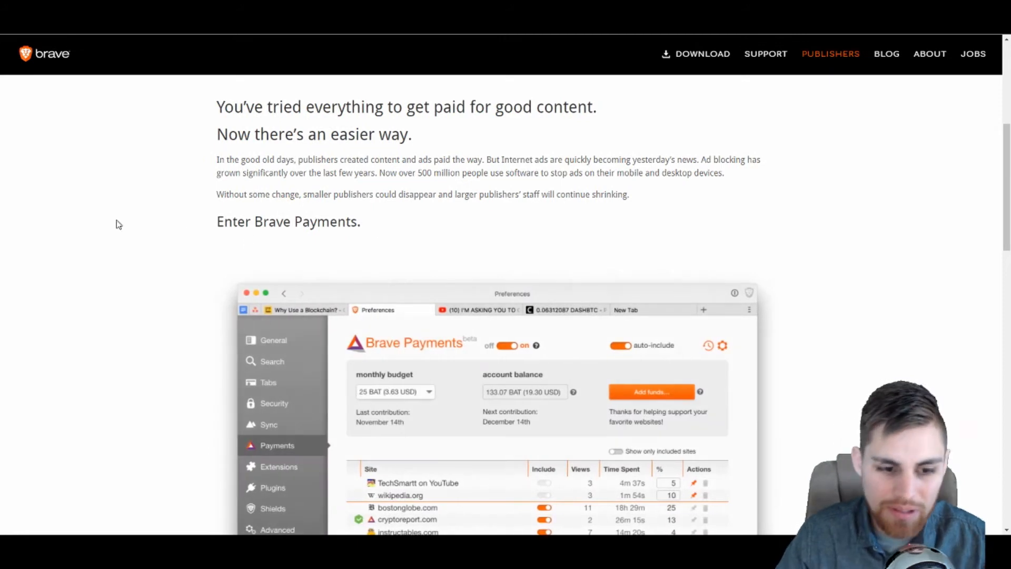
pyautogui.scroll(-3)
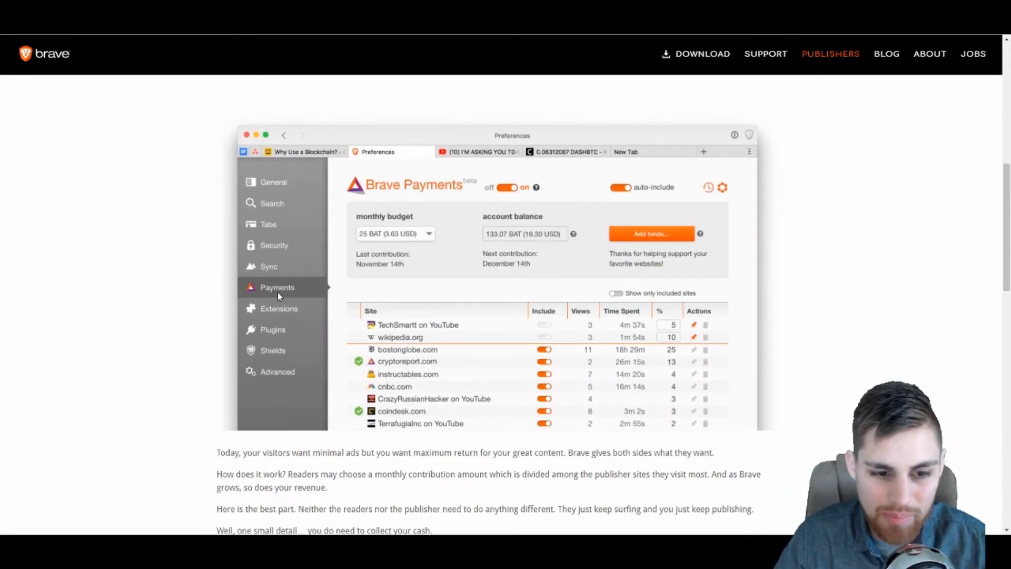
pyautogui.moveTo(632, 233)
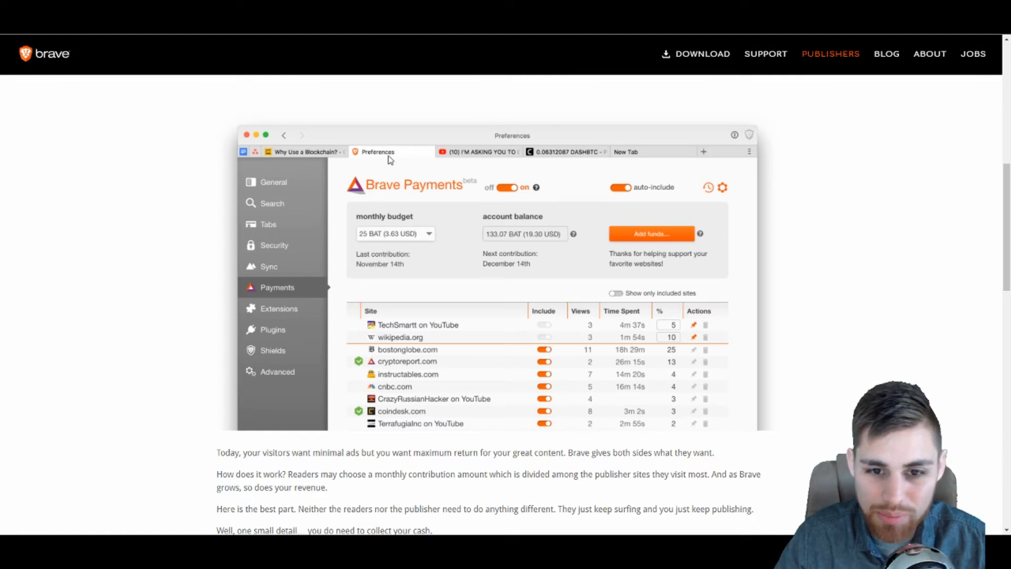
pyautogui.moveTo(273, 294)
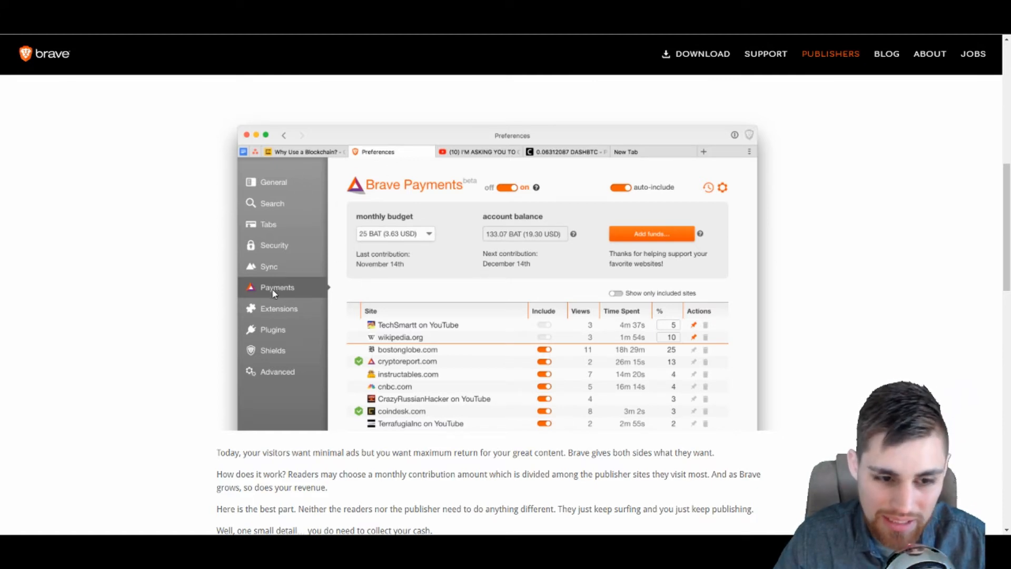
pyautogui.moveTo(381, 219)
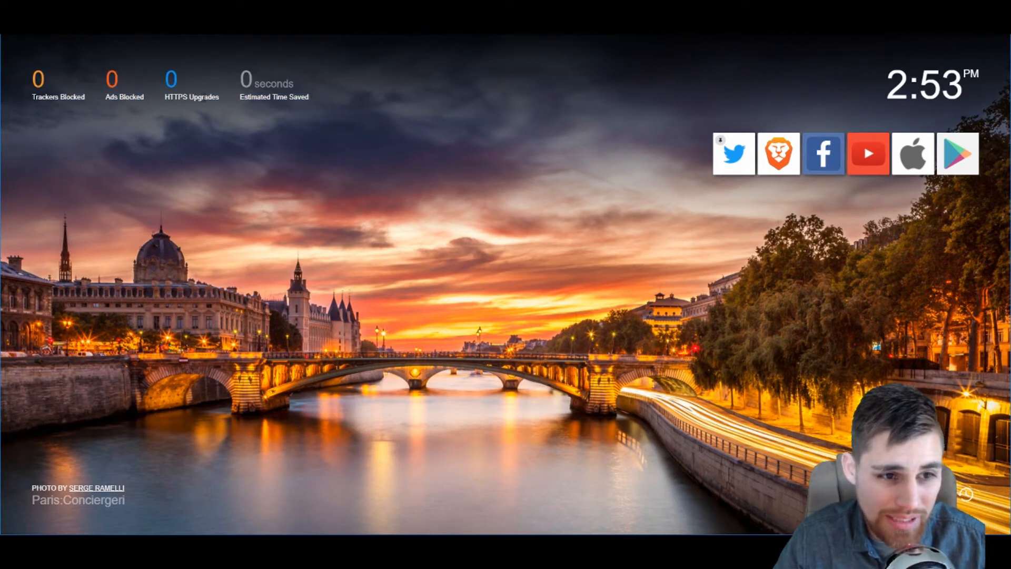
pyautogui.moveTo(648, 185)
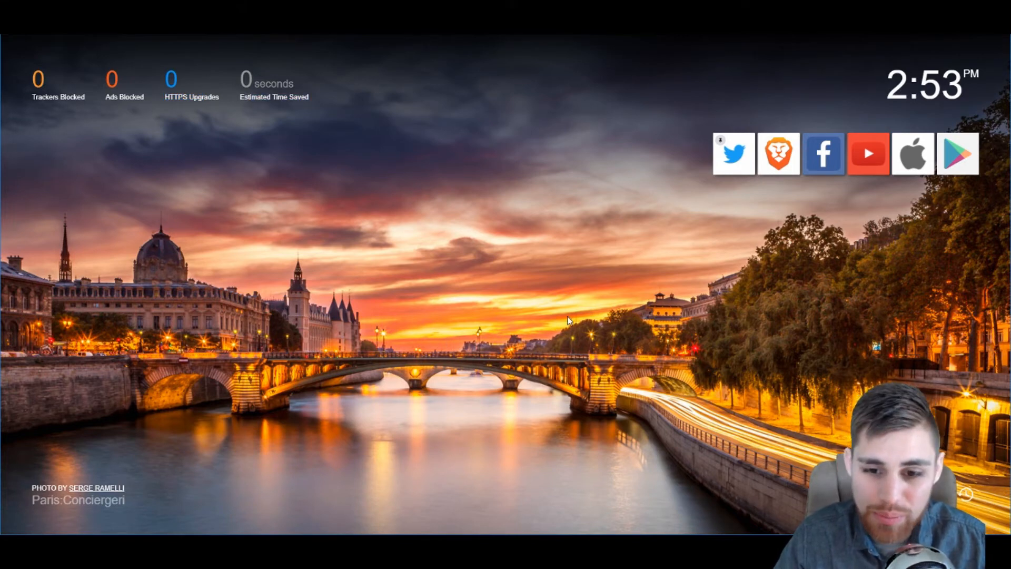
pyautogui.moveTo(452, 252)
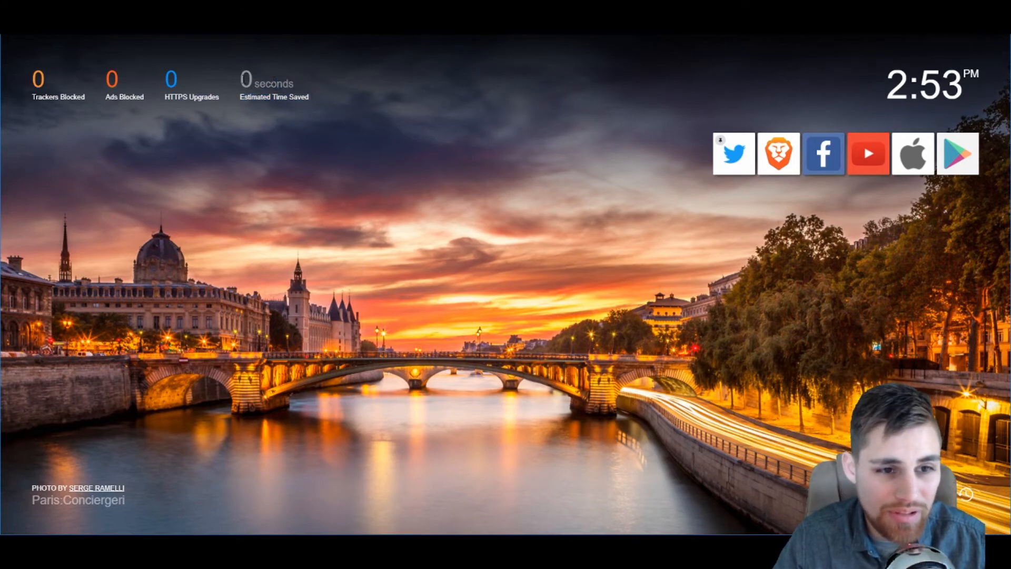
pyautogui.moveTo(136, 70)
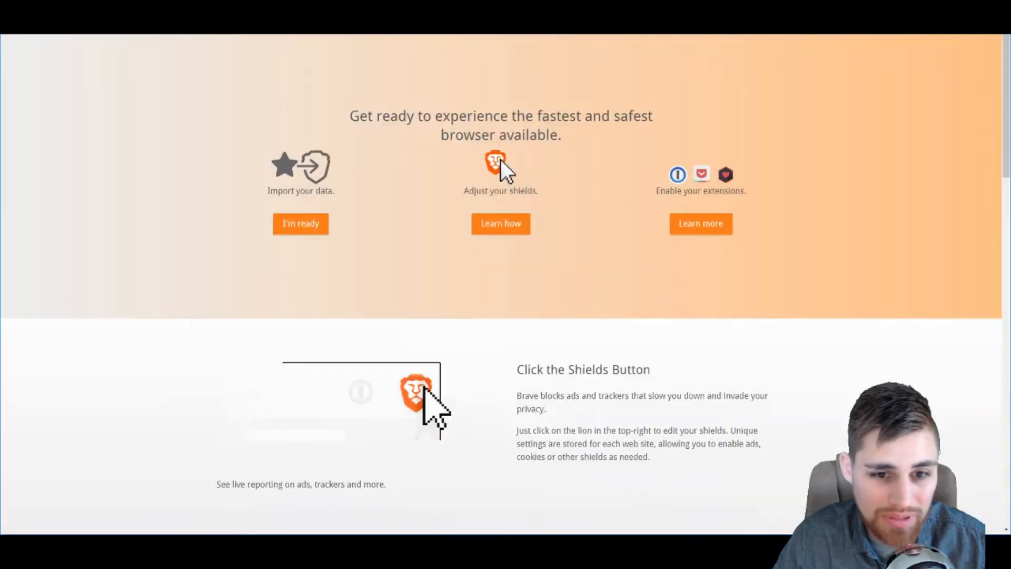
pyautogui.moveTo(376, 315)
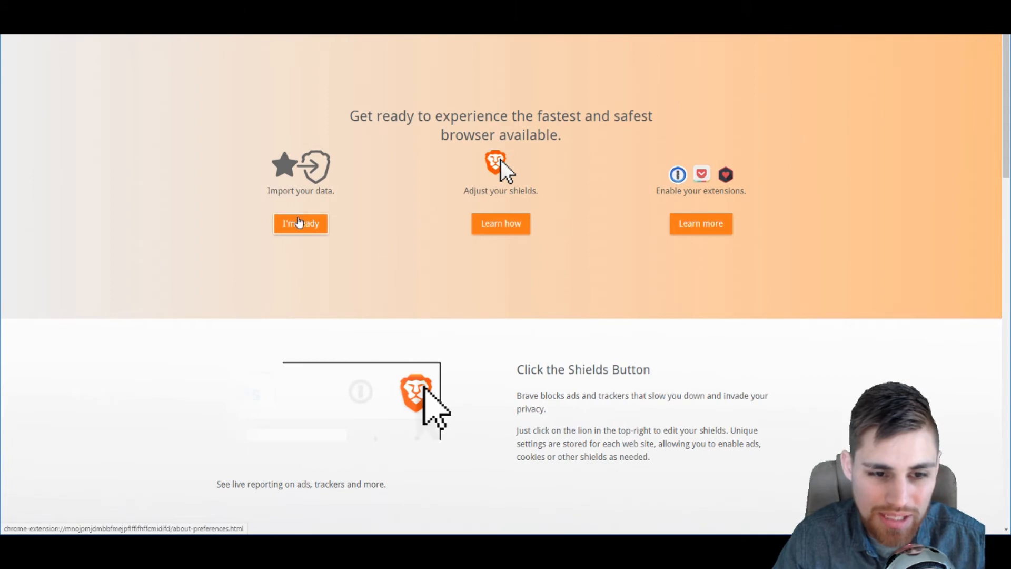
pyautogui.moveTo(346, 334)
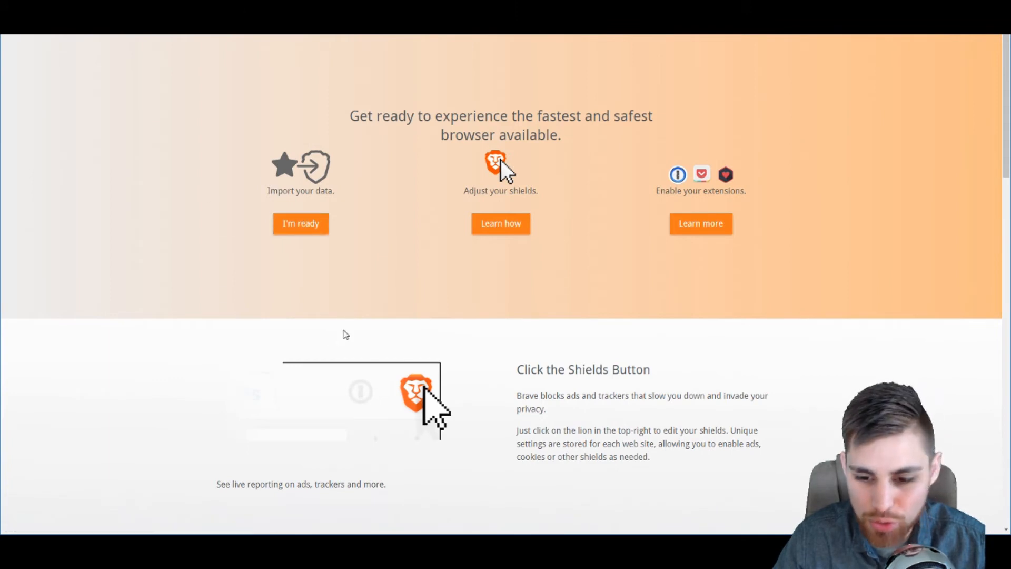
pyautogui.moveTo(602, 268)
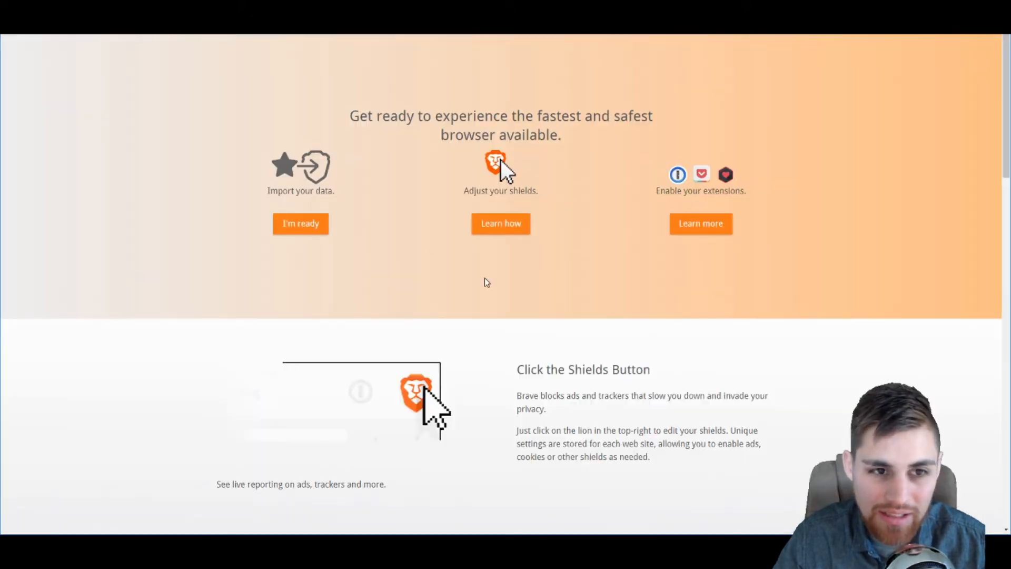
pyautogui.moveTo(526, 344)
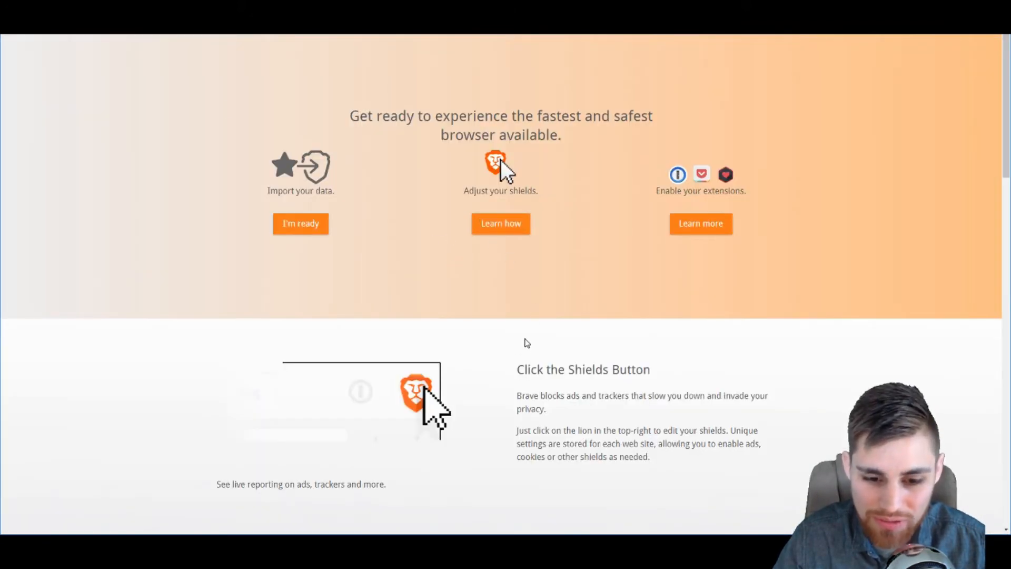
pyautogui.moveTo(585, 308)
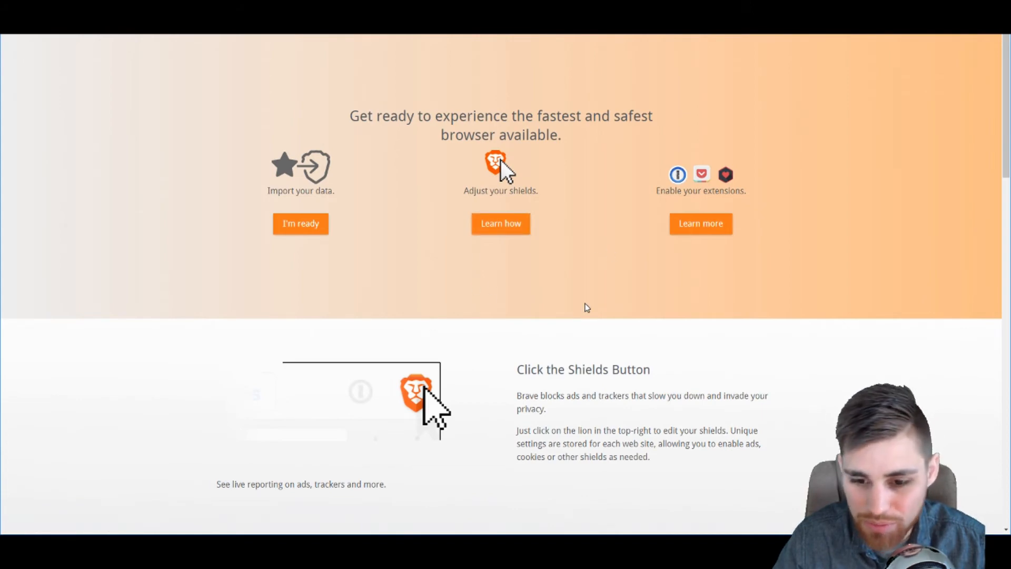
# Scroll through the Brave welcome page's shields, extensions and tab-features sections
pyautogui.scroll(-3)
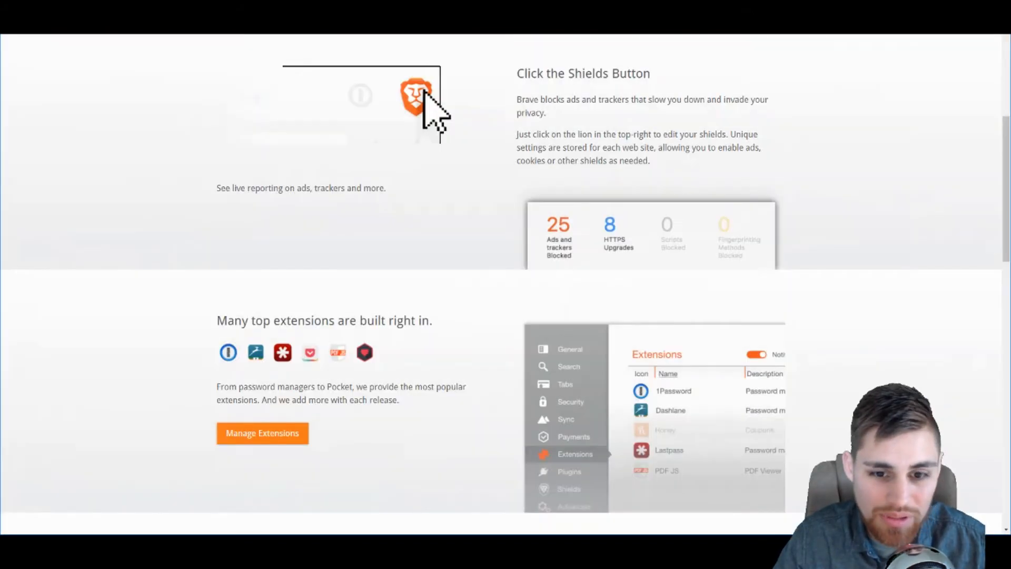
pyautogui.scroll(-3)
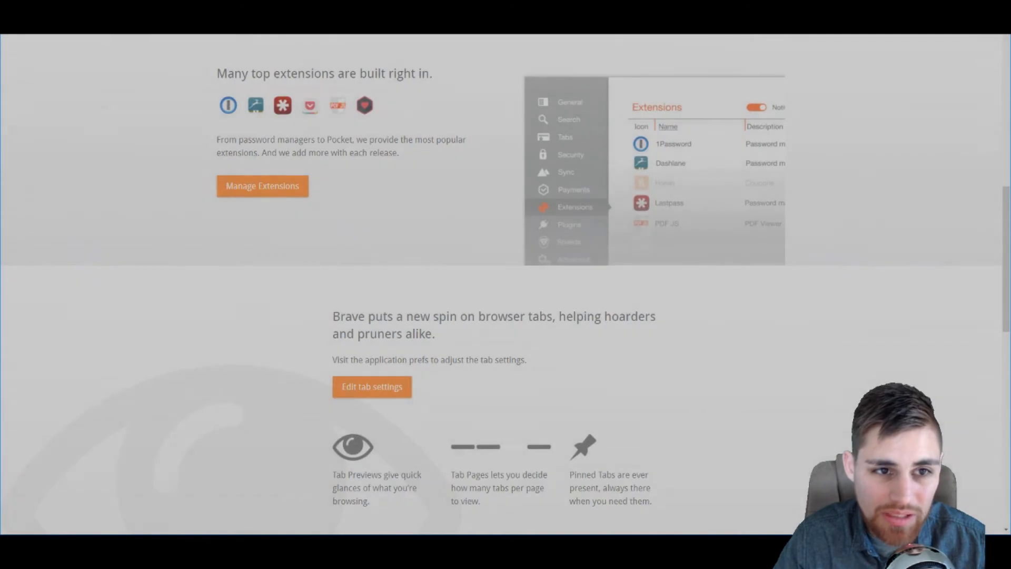
pyautogui.scroll(3)
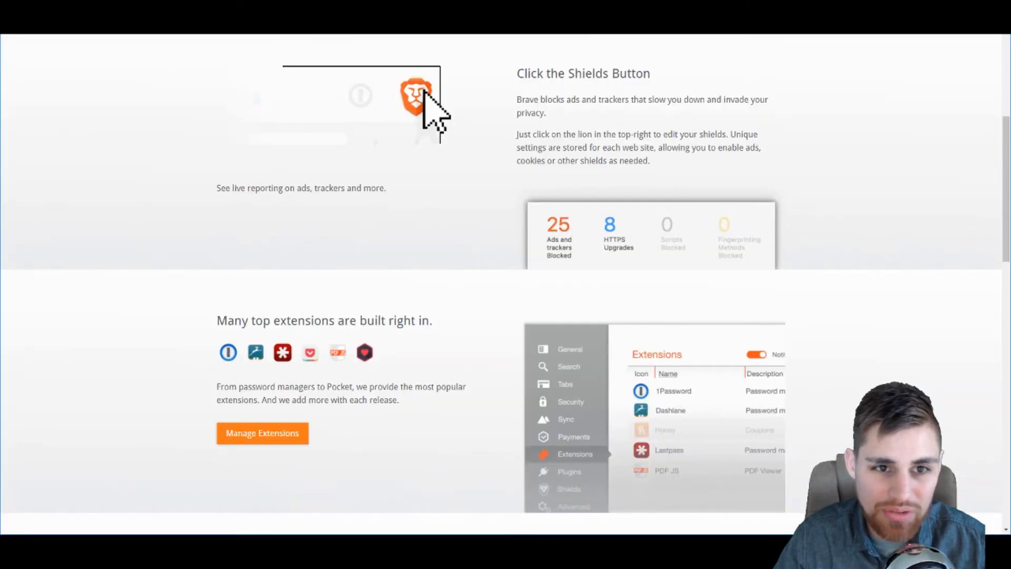
pyautogui.scroll(-3)
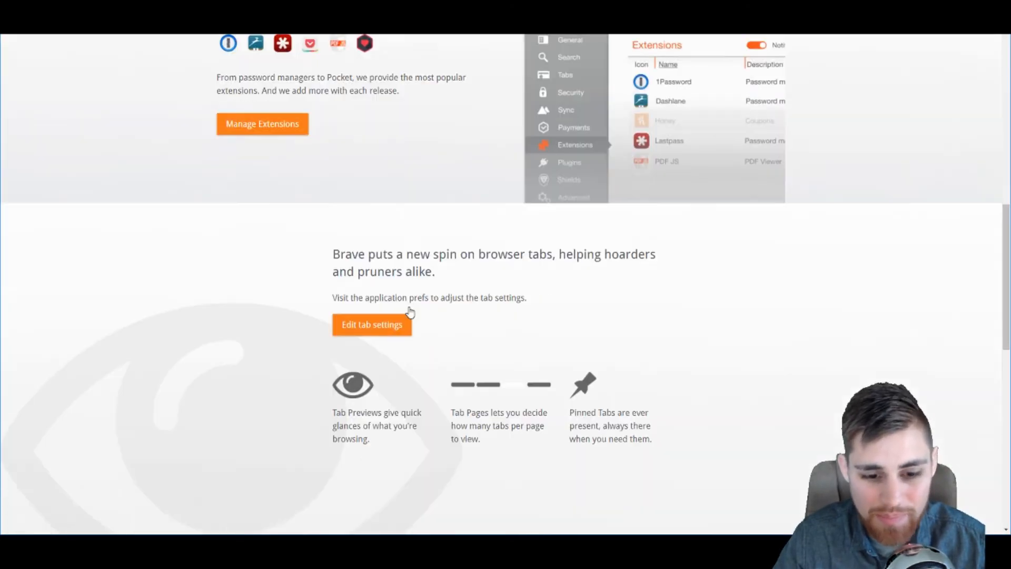
pyautogui.scroll(3)
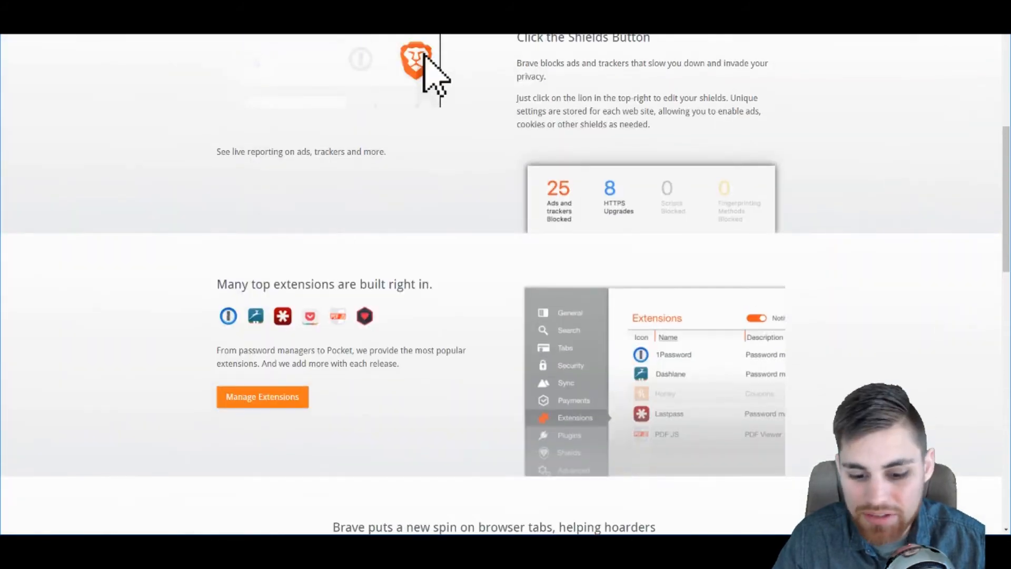
pyautogui.scroll(-3)
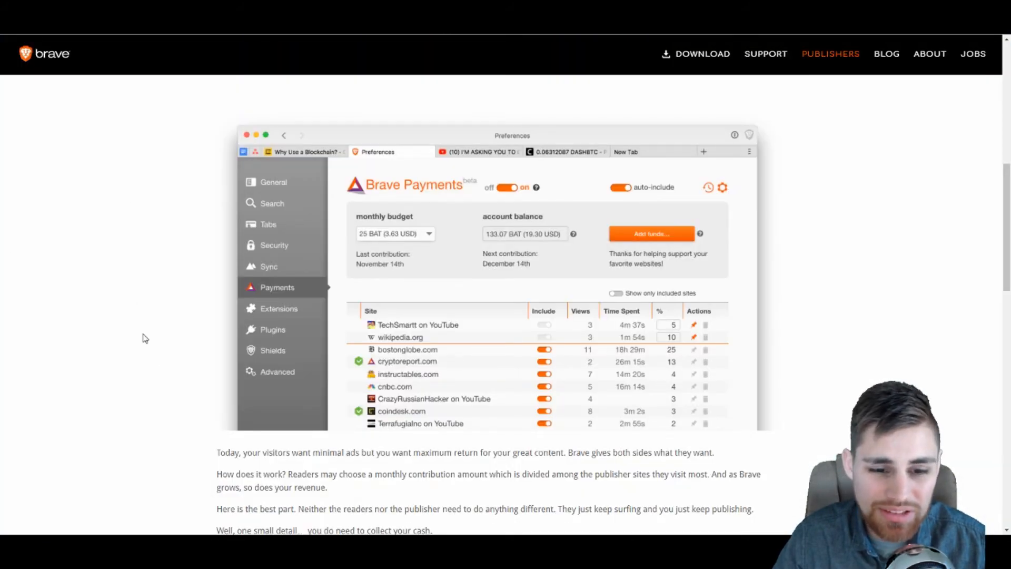
# Read 'Claim your publisher contributions' and start publisher verification via Get Verified Now
pyautogui.scroll(-3)
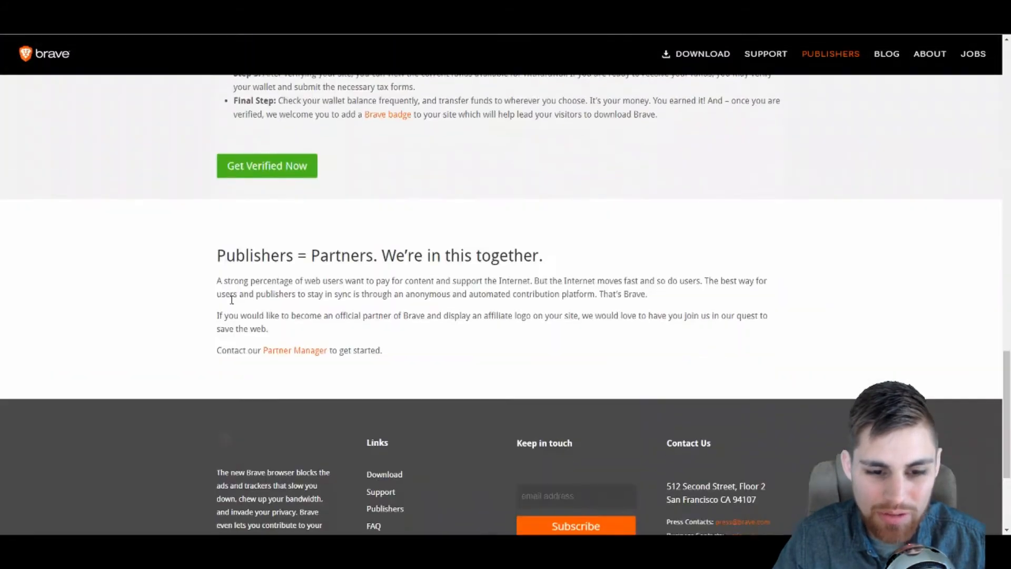
pyautogui.scroll(3)
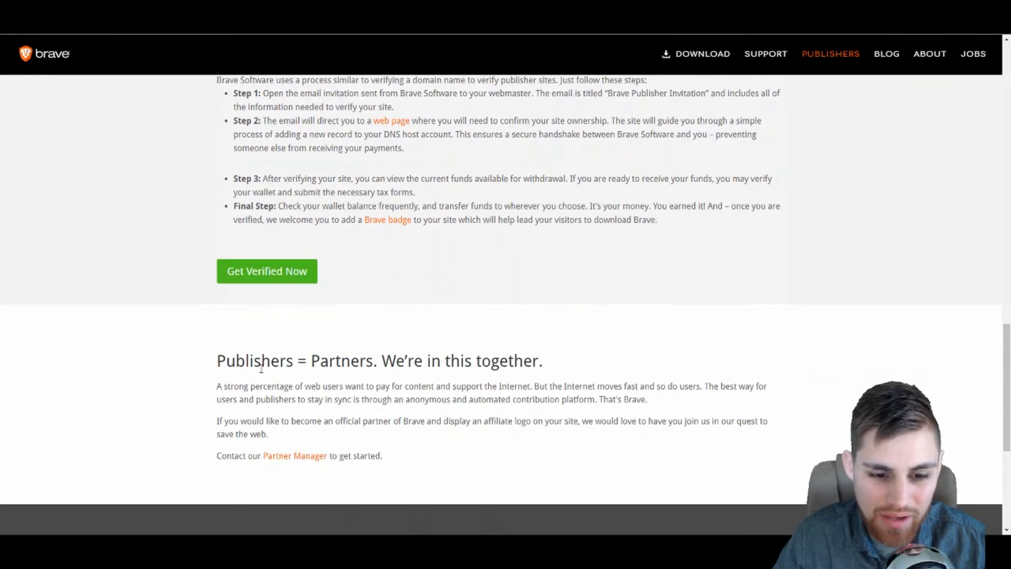
pyautogui.moveTo(293, 271)
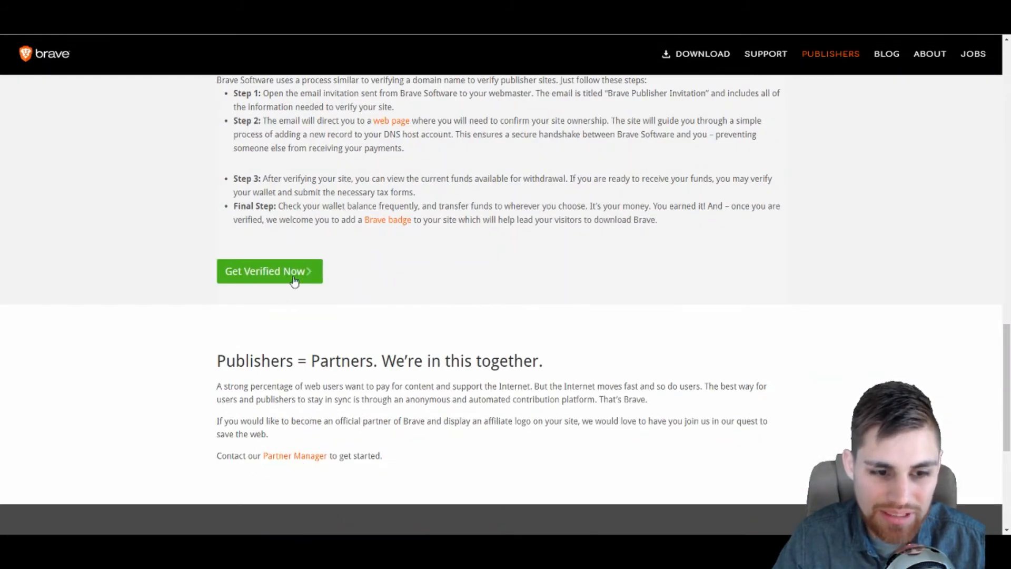
pyautogui.scroll(3)
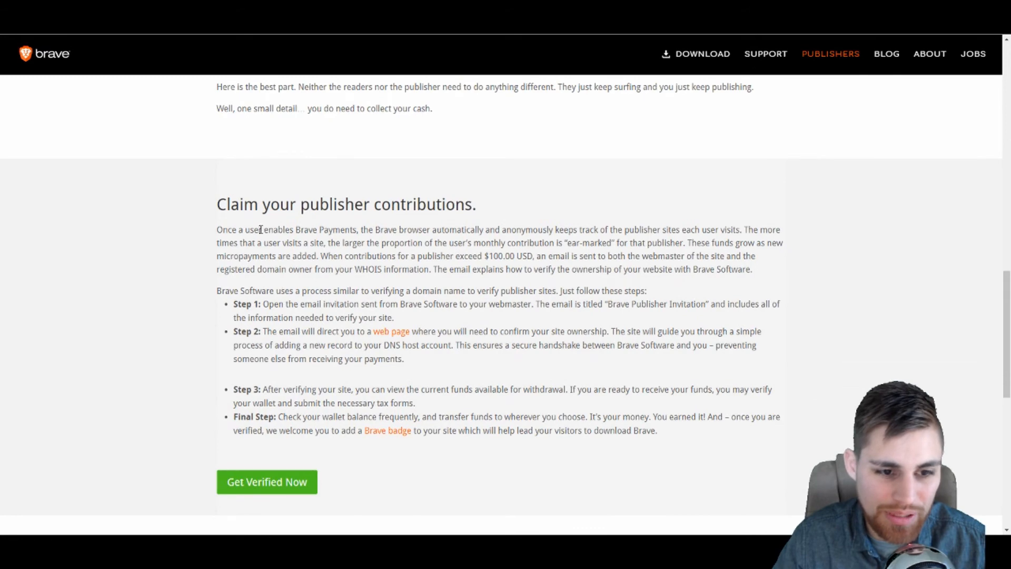
pyautogui.moveTo(516, 360)
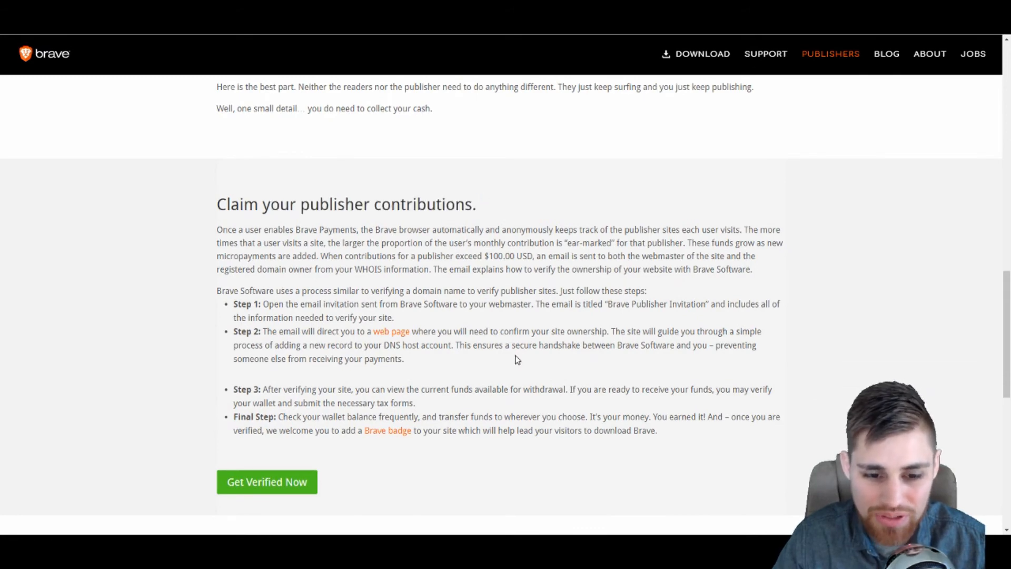
pyautogui.scroll(-3)
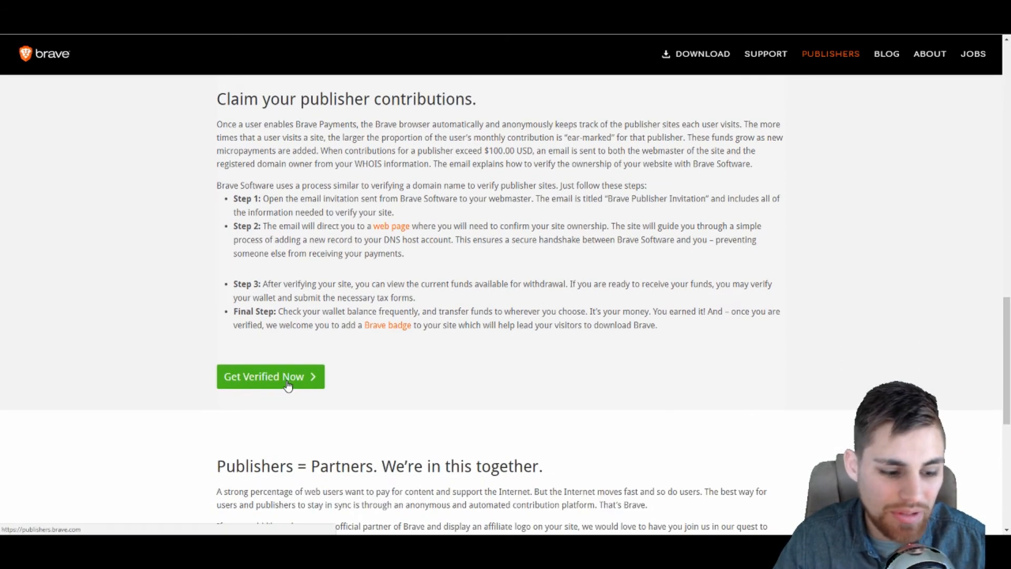
pyautogui.click(270, 376)
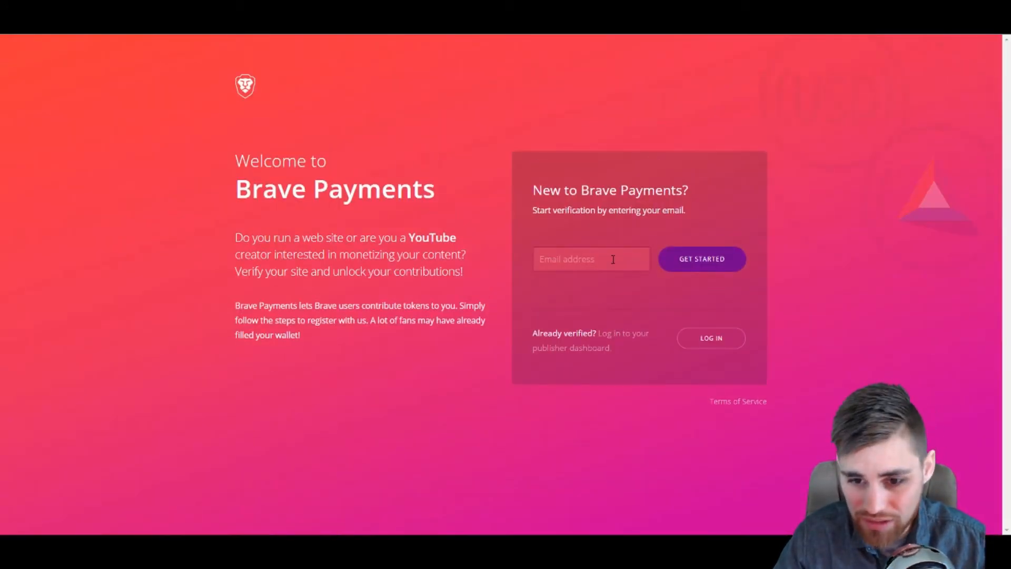
pyautogui.moveTo(701, 267)
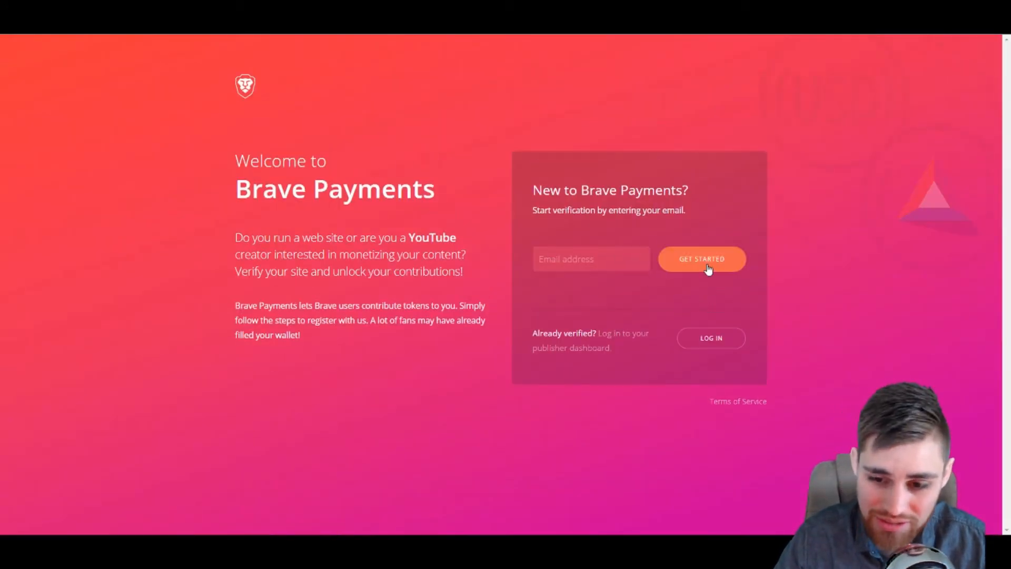
pyautogui.moveTo(741, 360)
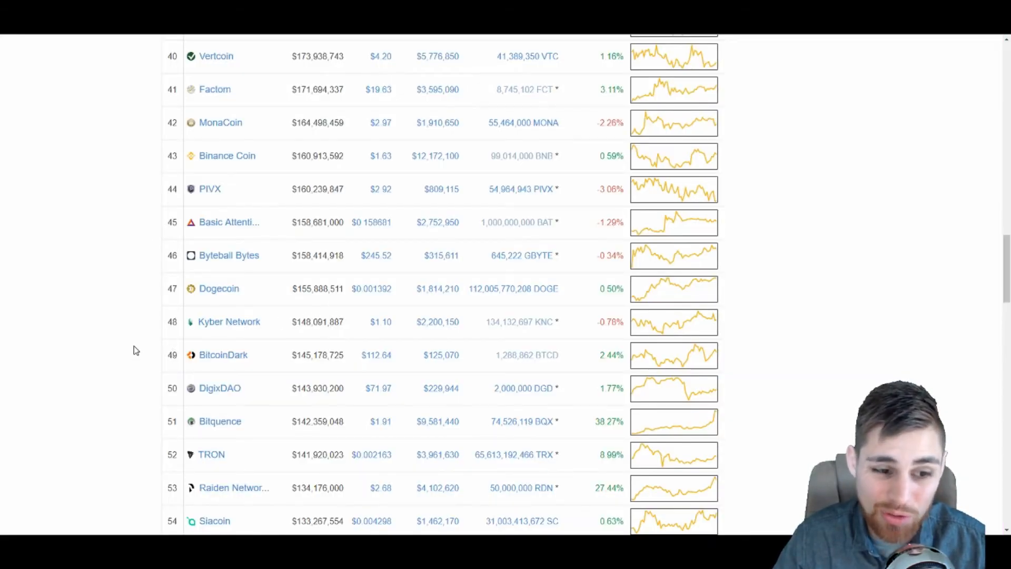
# Scroll the top-100 list to locate Basic Attention Token at rank 45, priced $0.158681
pyautogui.scroll(3)
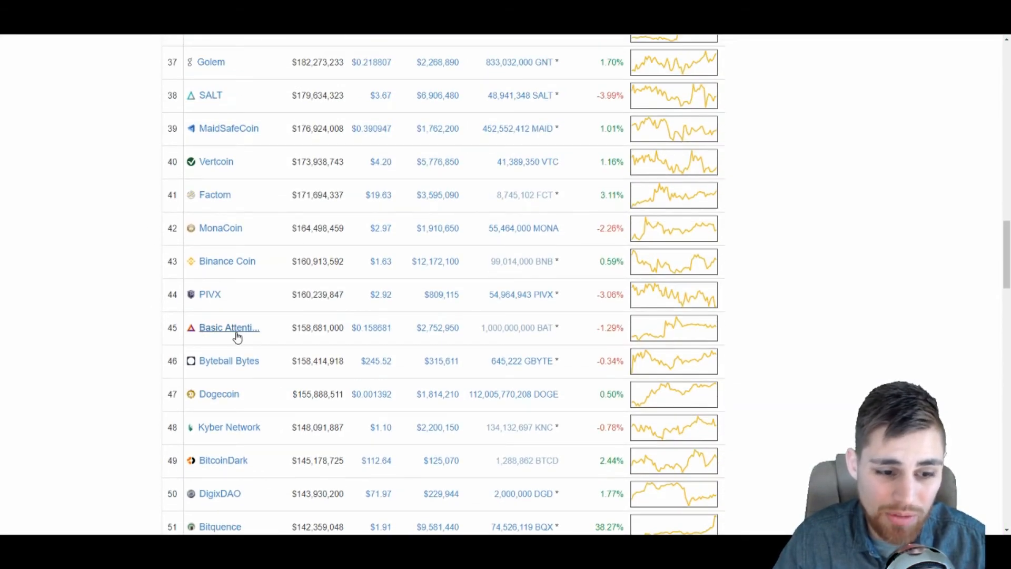
pyautogui.scroll(3)
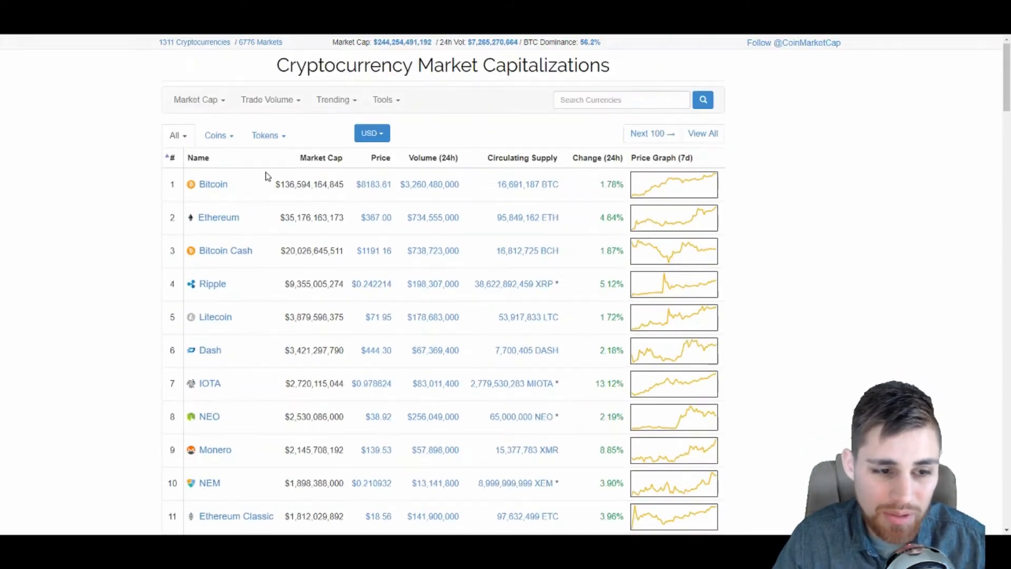
pyautogui.scroll(-3)
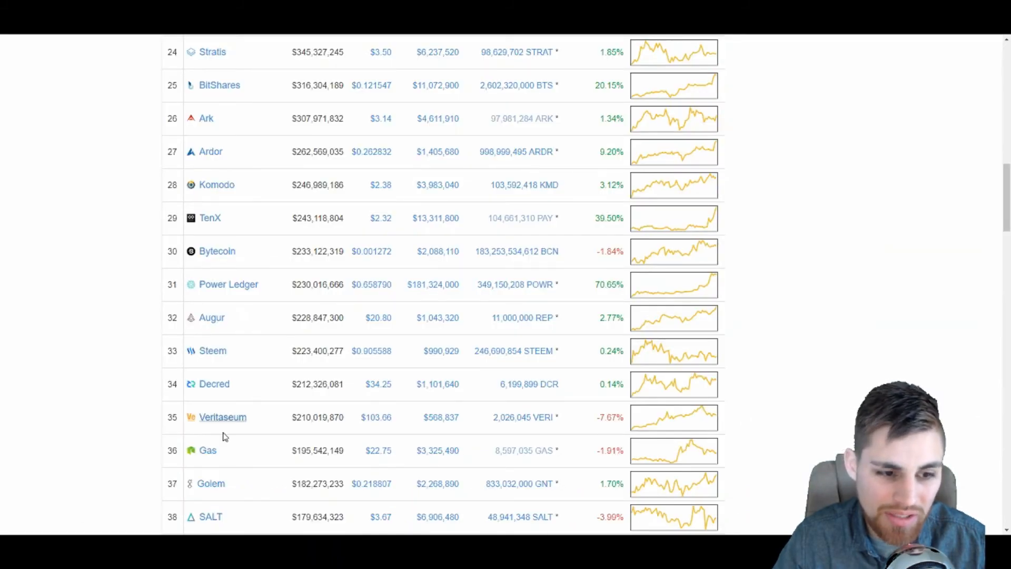
pyautogui.scroll(3)
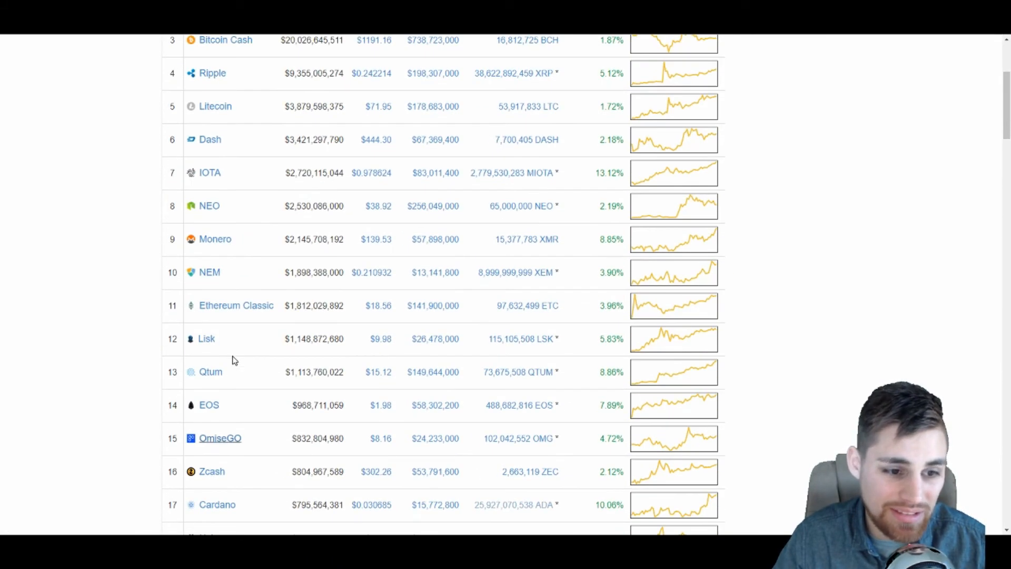
pyautogui.scroll(-3)
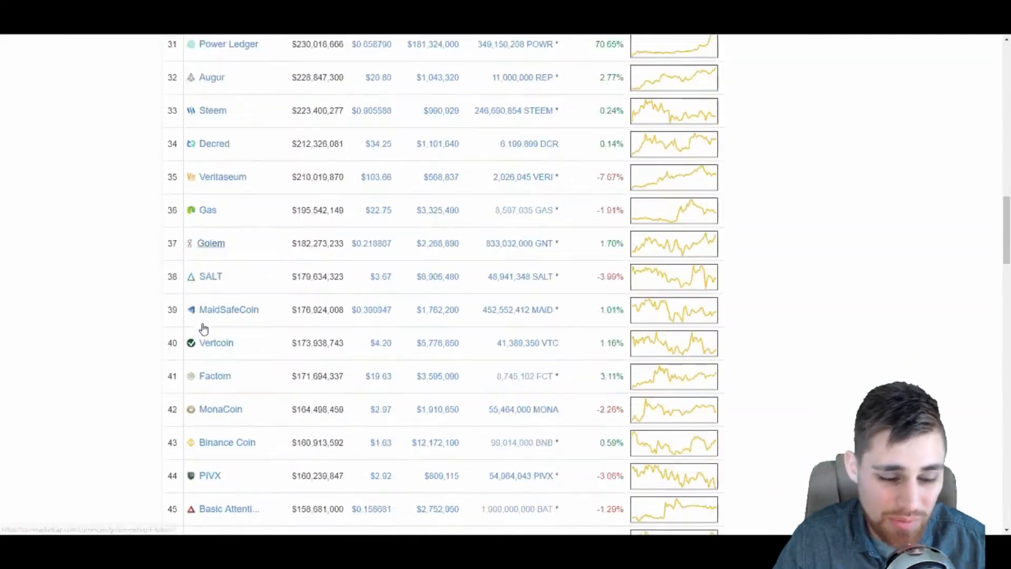
pyautogui.scroll(-3)
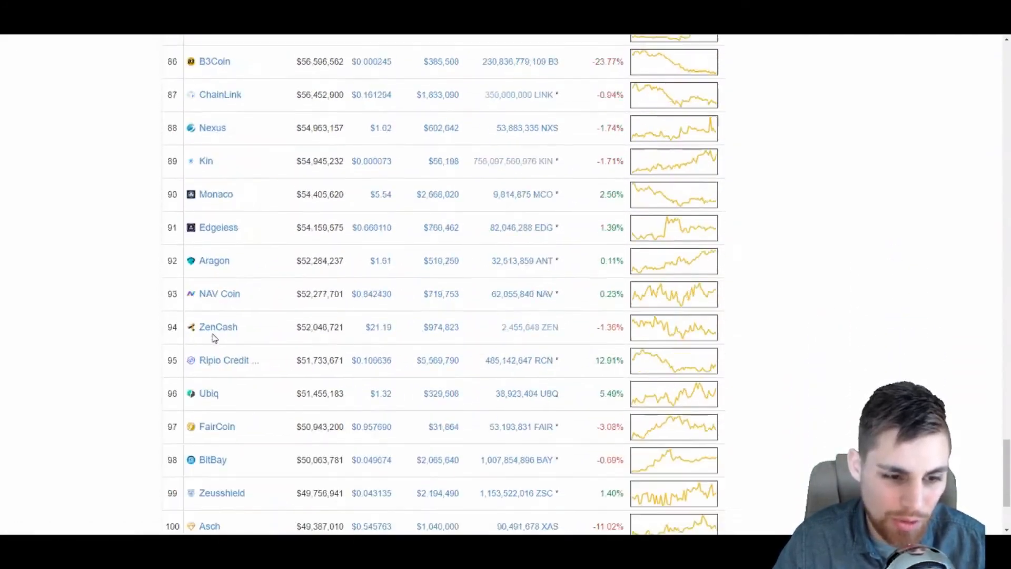
pyautogui.scroll(3)
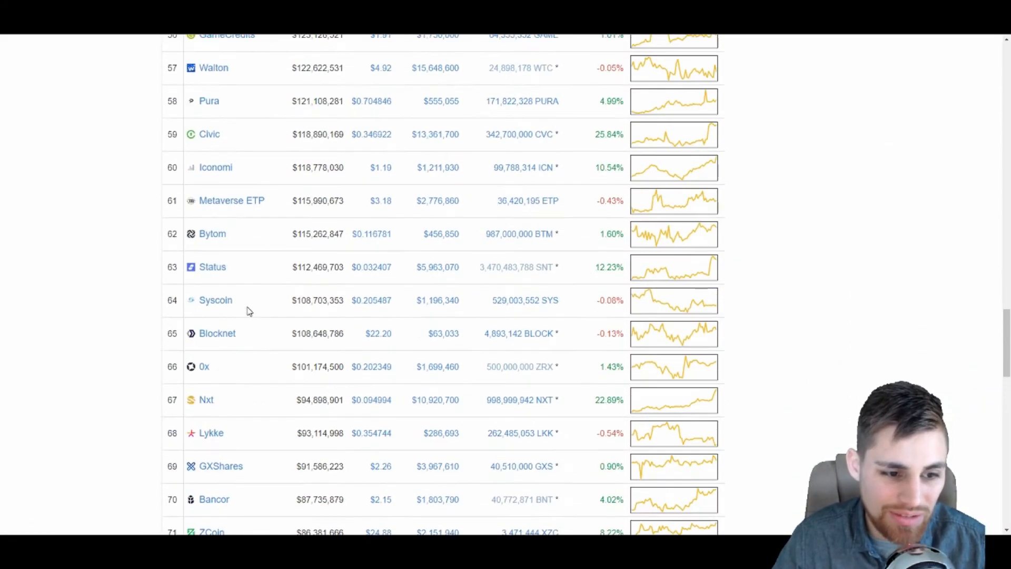
pyautogui.scroll(3)
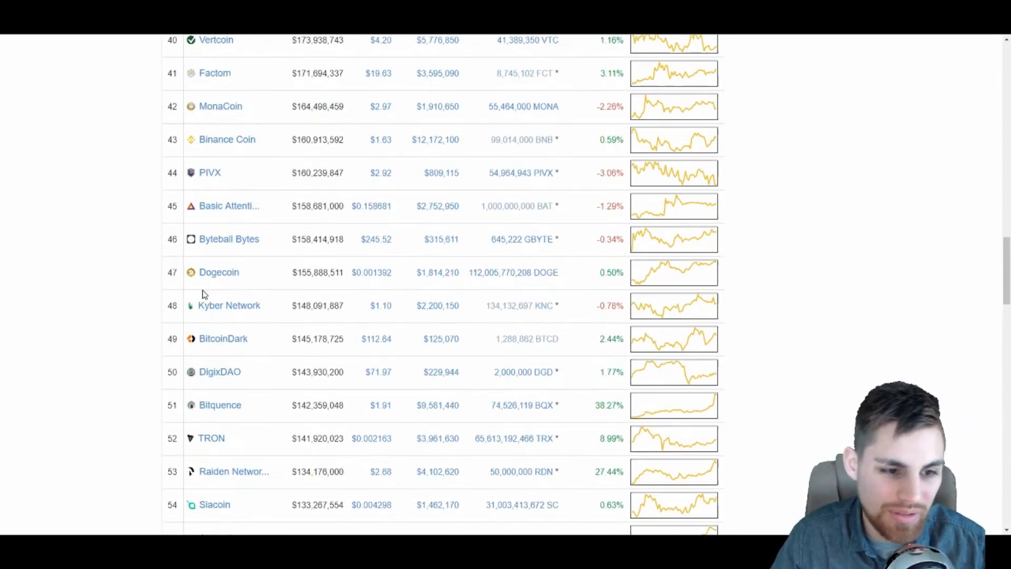
pyautogui.scroll(3)
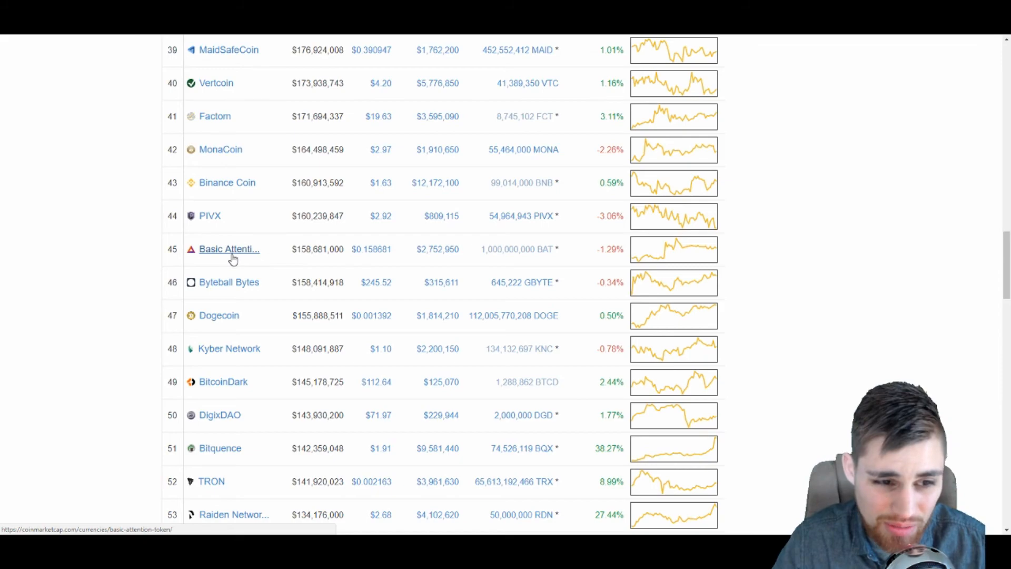
pyautogui.scroll(3)
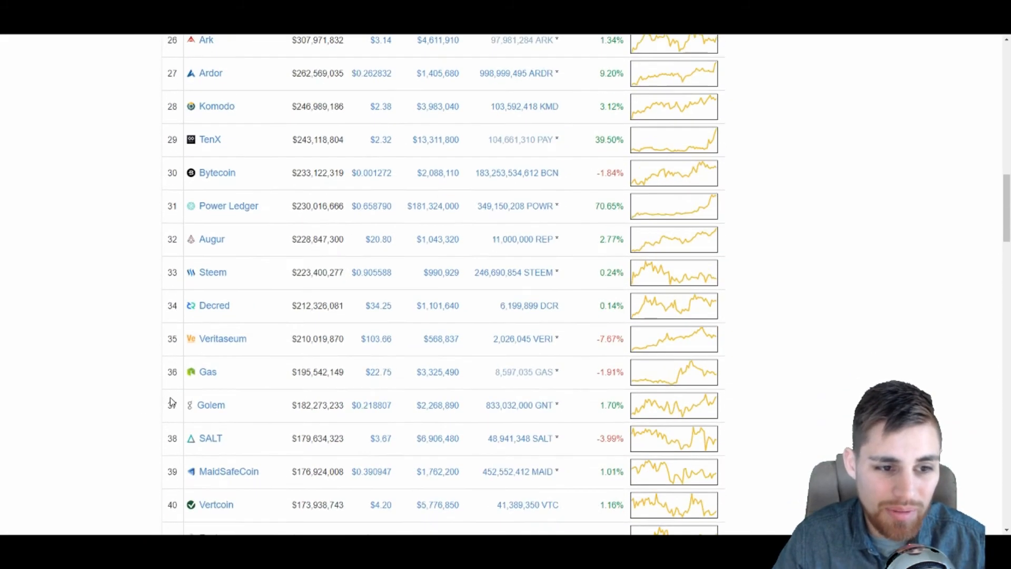
pyautogui.scroll(3)
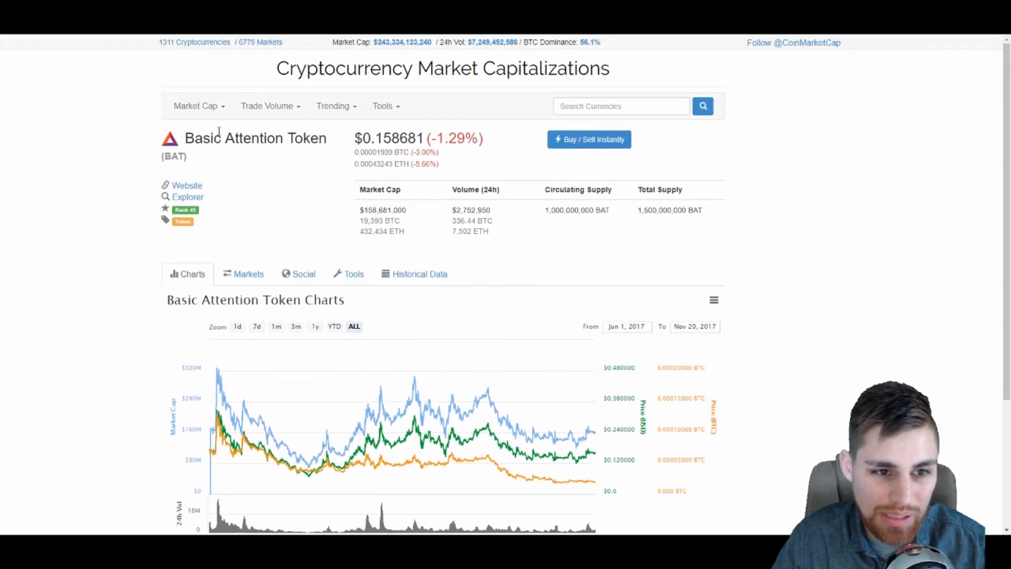
# Show BAT's Markets list and highlight Binance's leading $1,165,610 BAT/BTC 24h volume
pyautogui.click(247, 274)
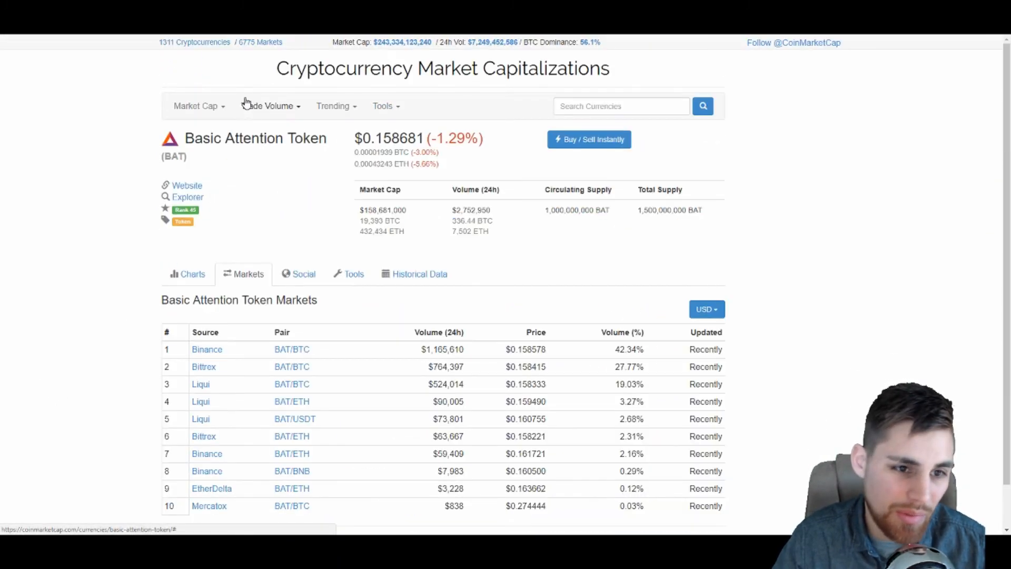
pyautogui.scroll(-3)
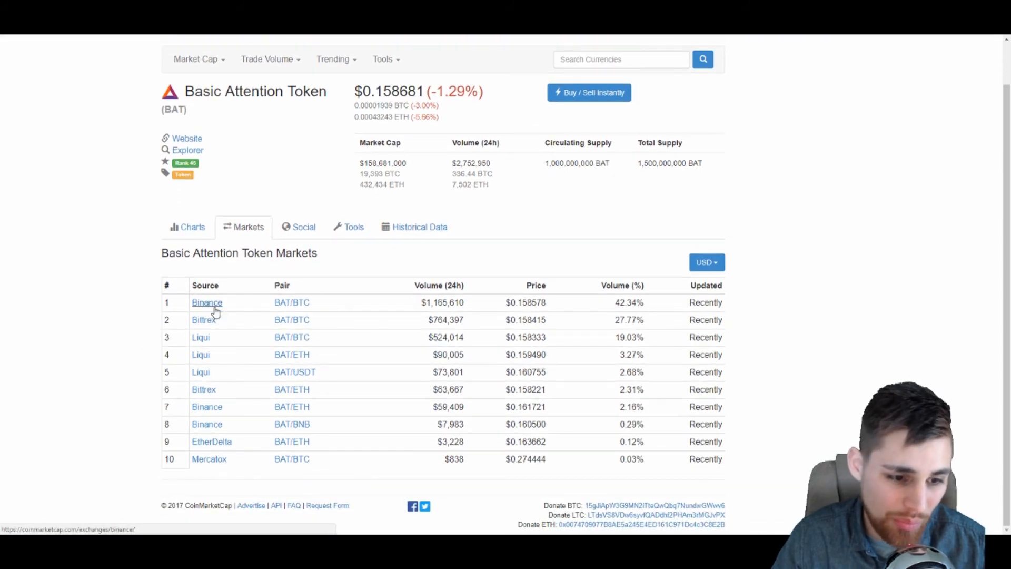
pyautogui.moveTo(201, 372)
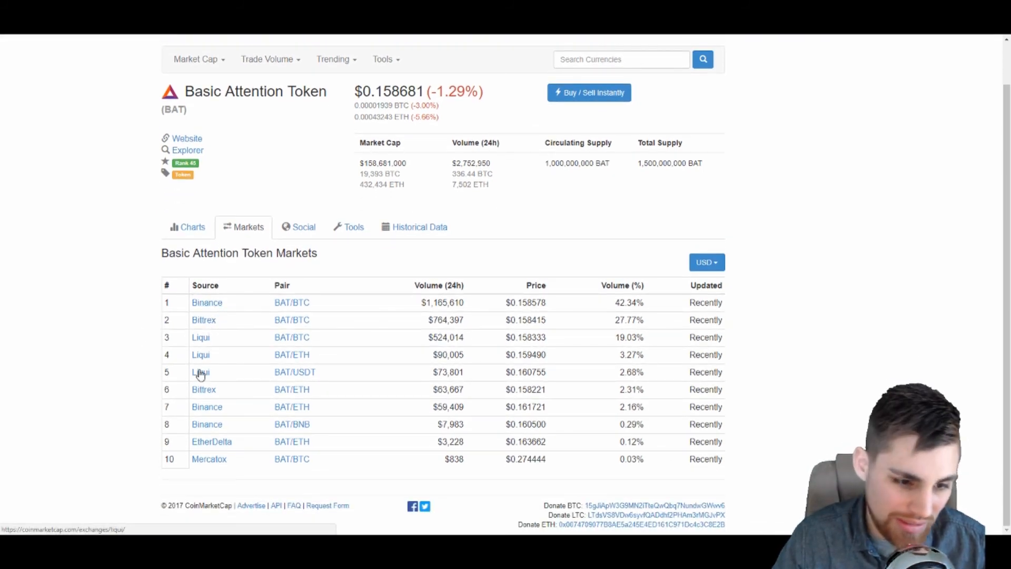
pyautogui.moveTo(208, 449)
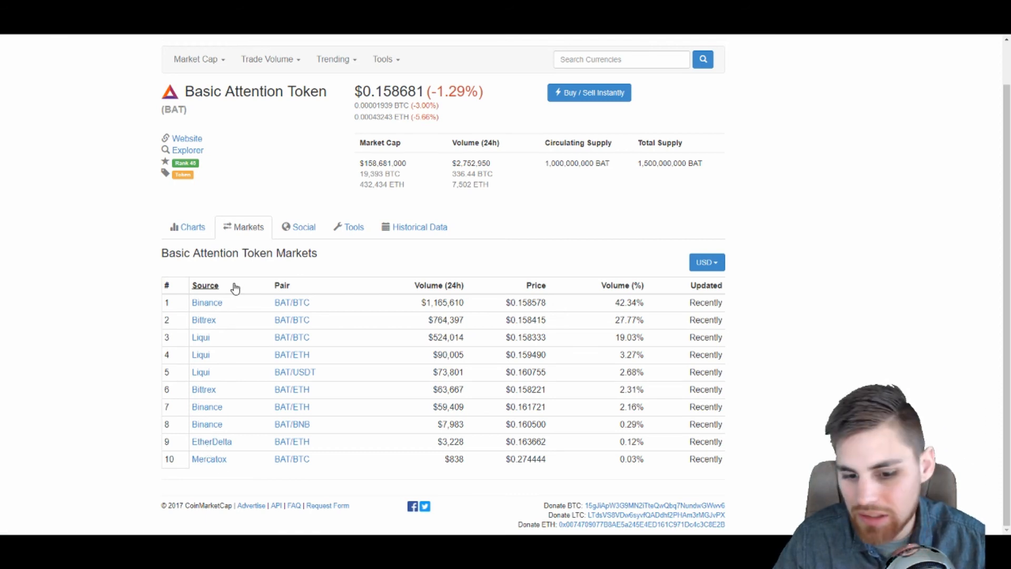
pyautogui.doubleClick(441, 302)
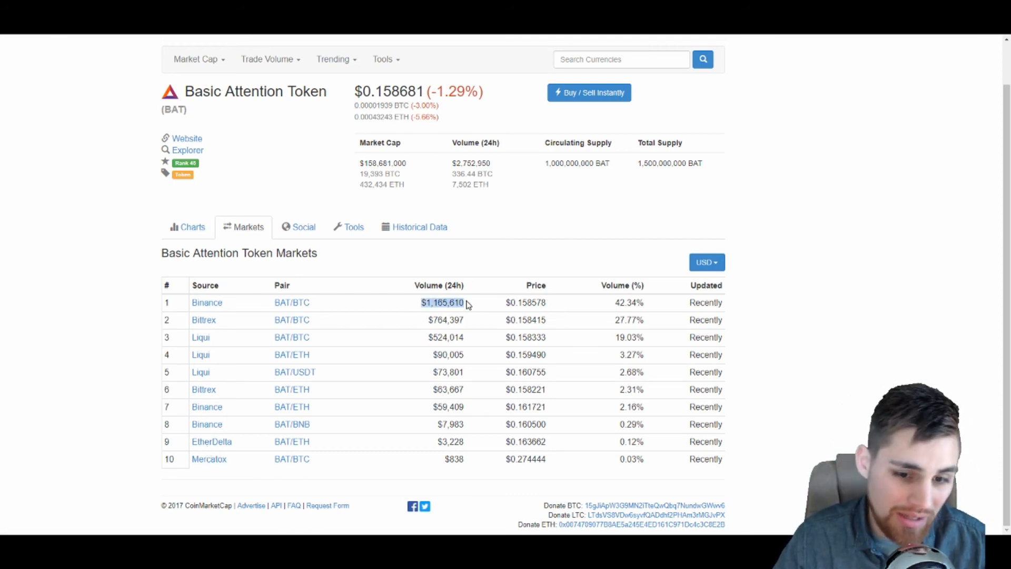
pyautogui.moveTo(424, 319)
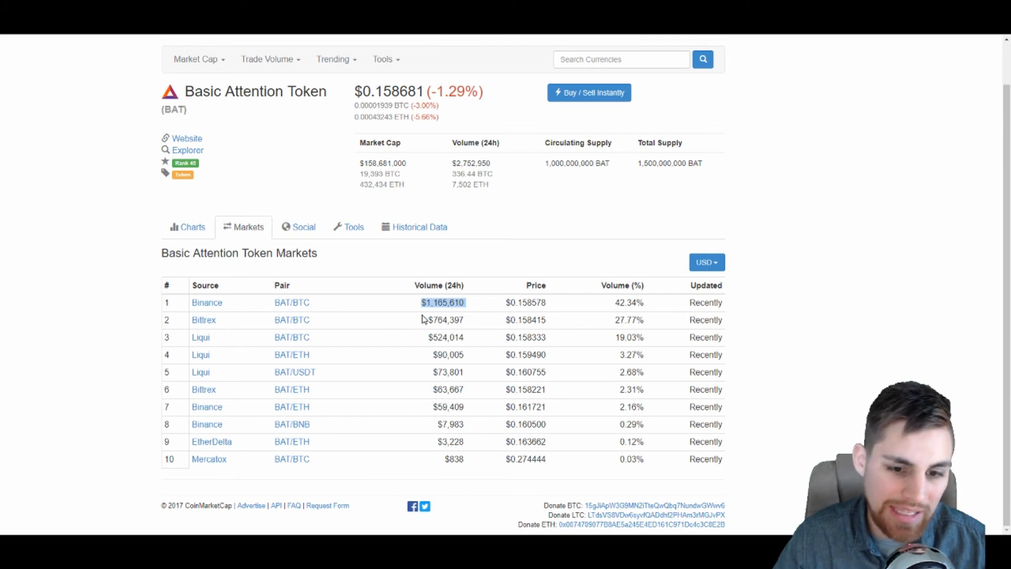
pyautogui.click(186, 138)
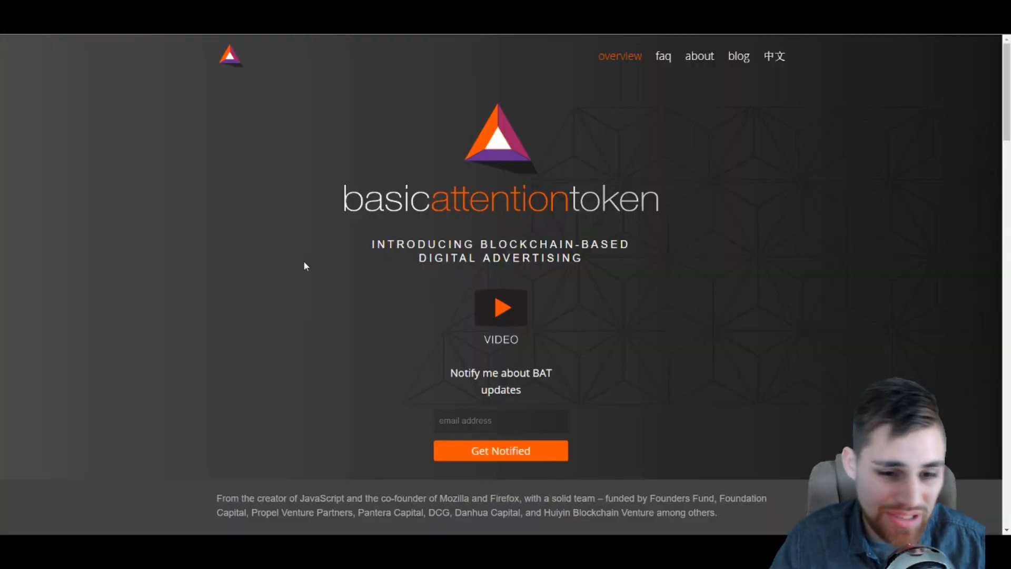
pyautogui.moveTo(428, 219)
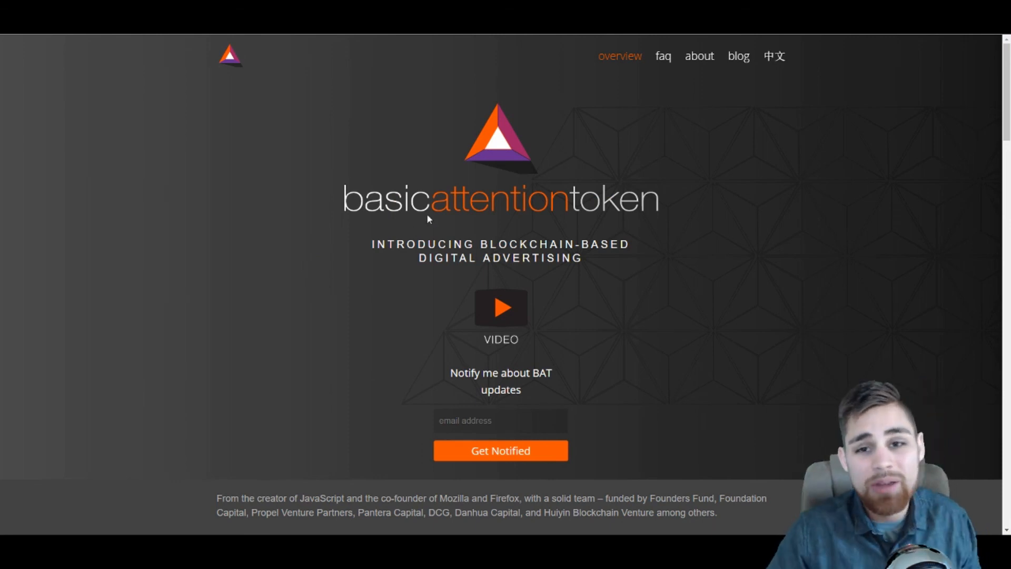
pyautogui.moveTo(397, 40)
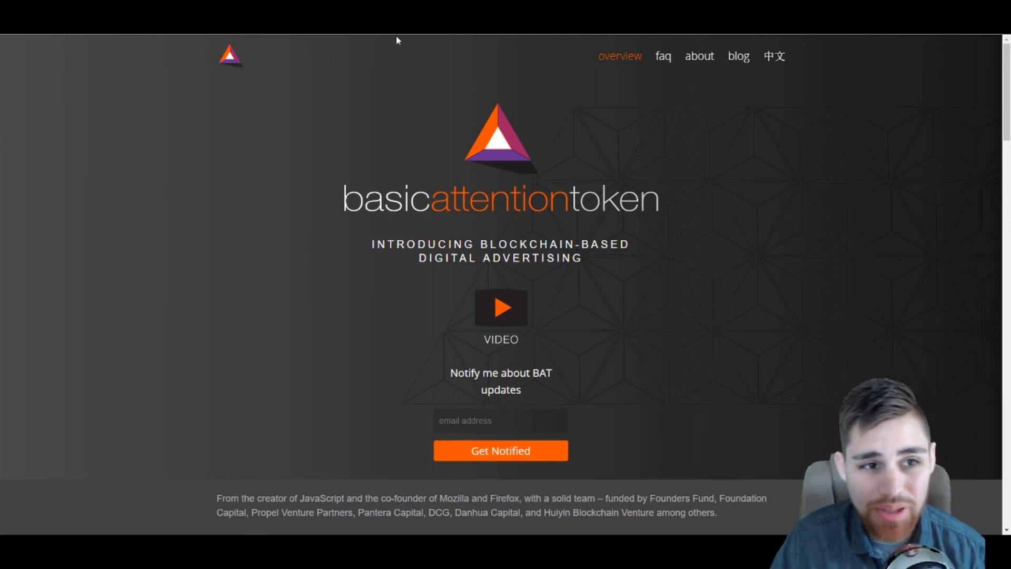